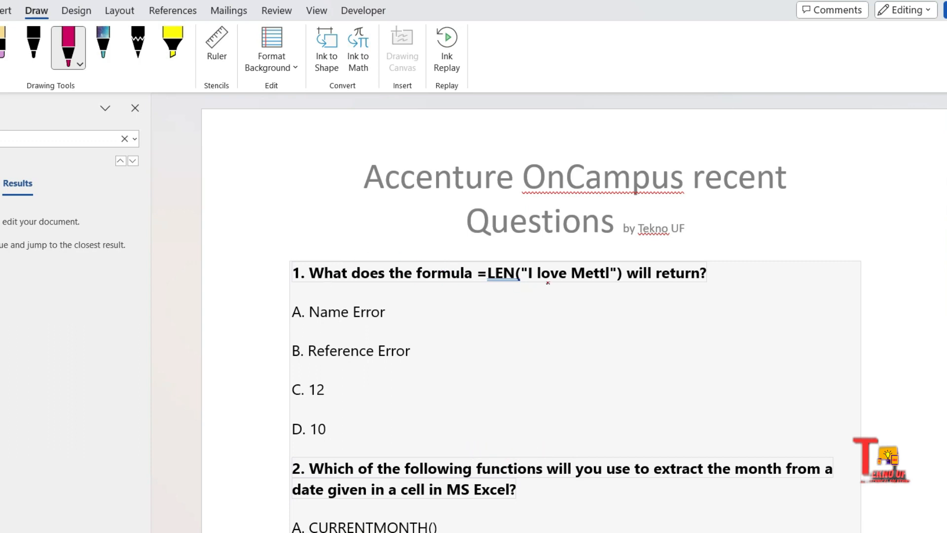
mouse_move(679, 289)
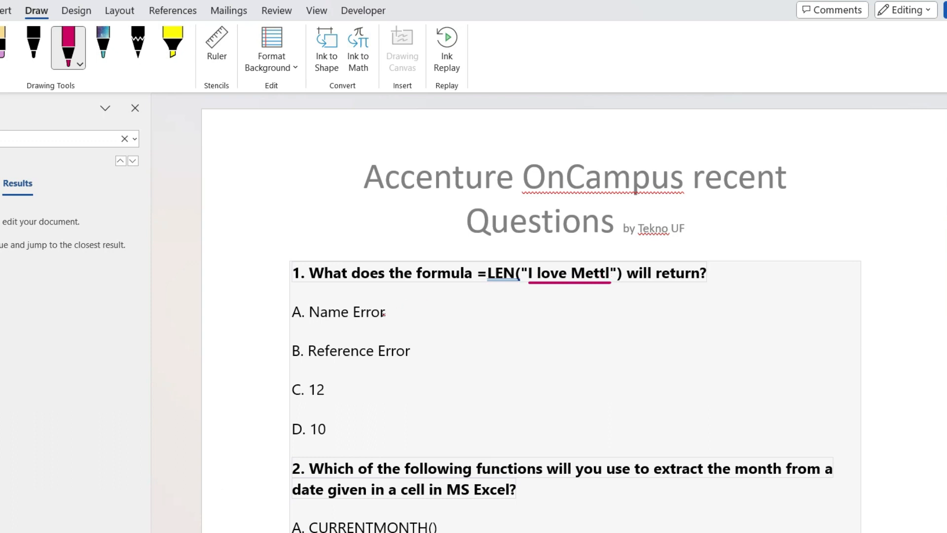
Step: Draw a pink ink tick beside option C. 12 in question 1
left_click_drag(284, 399, 323, 375)
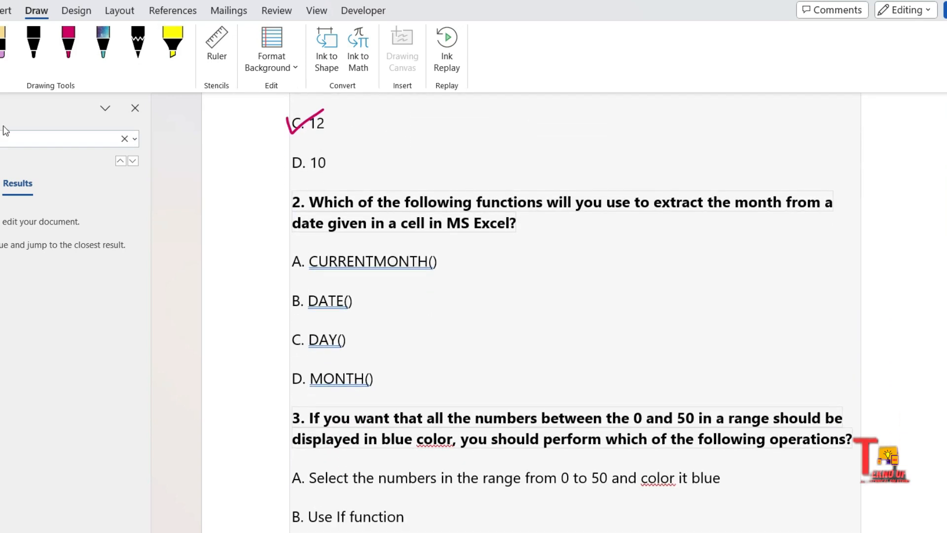
Step: Switch to the pink pen and tick option D. MONTH() for question 2
left_click(68, 42)
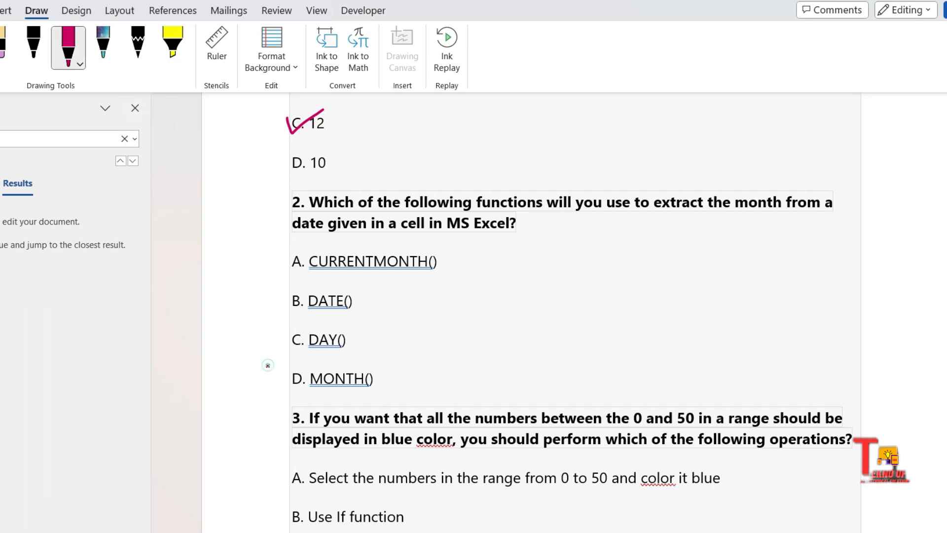
left_click_drag(268, 364, 314, 360)
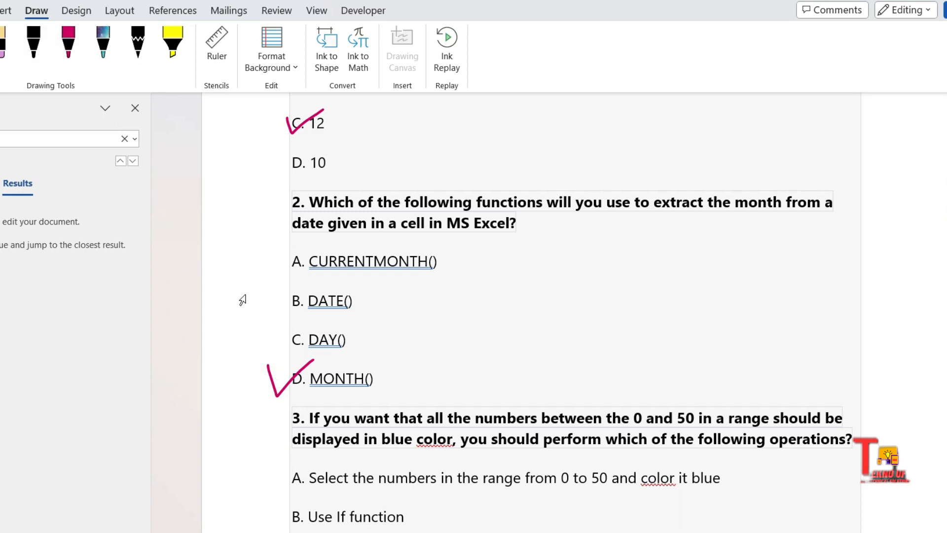
mouse_move(246, 363)
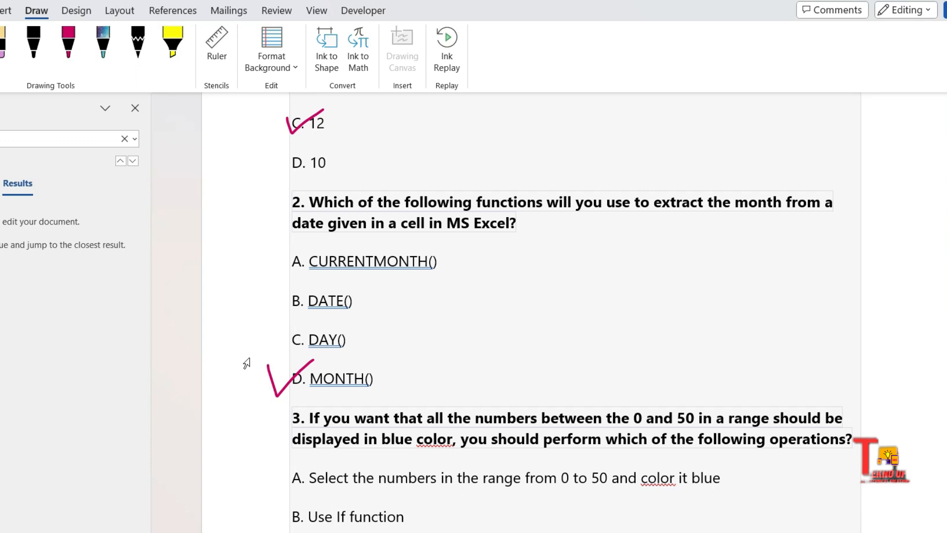
Step: With pink ink, tick option D 'All of the given options' and bracket options A–C
scroll("down", 3)
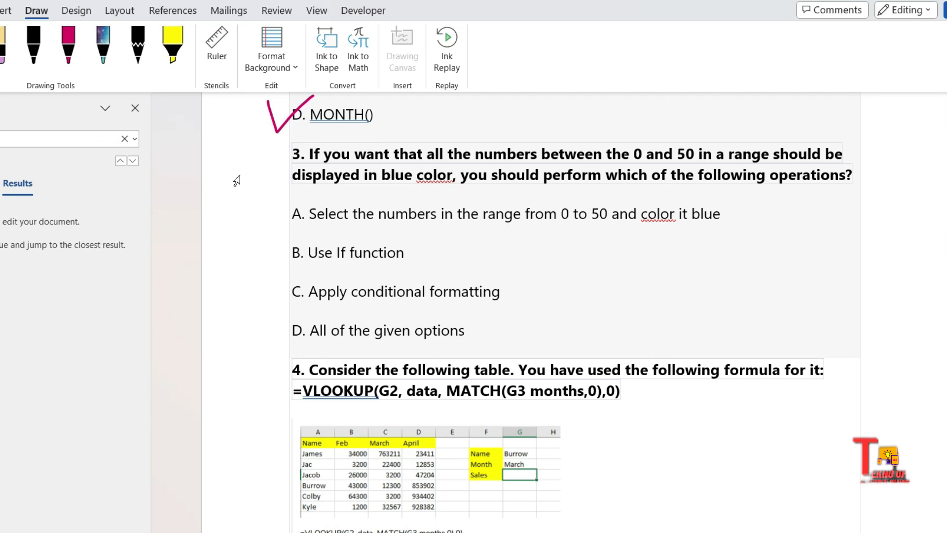
left_click(67, 48)
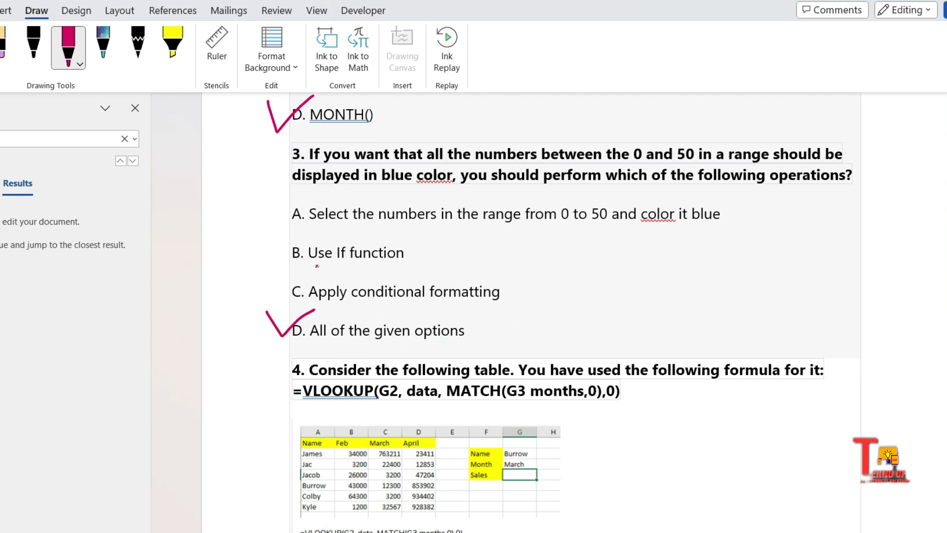
left_click_drag(284, 218, 290, 308)
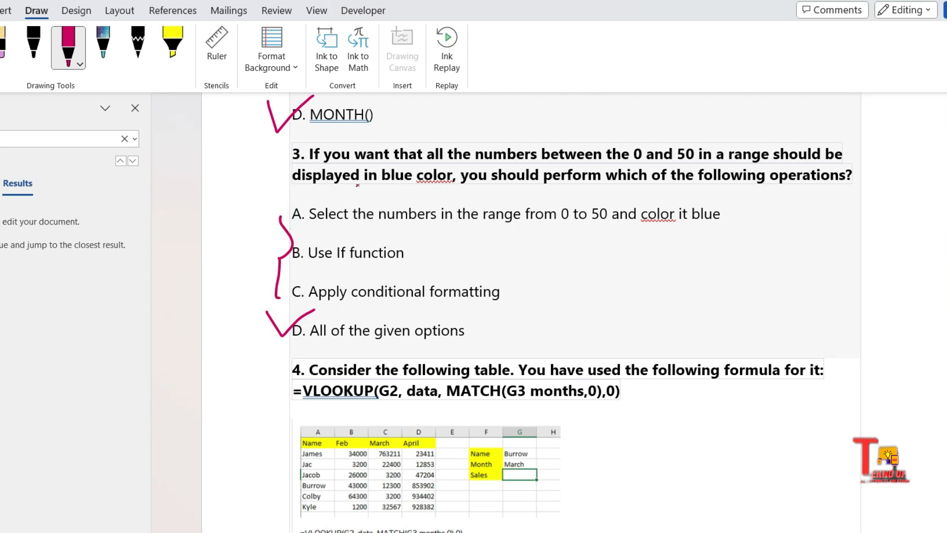
left_click_drag(353, 188, 417, 187)
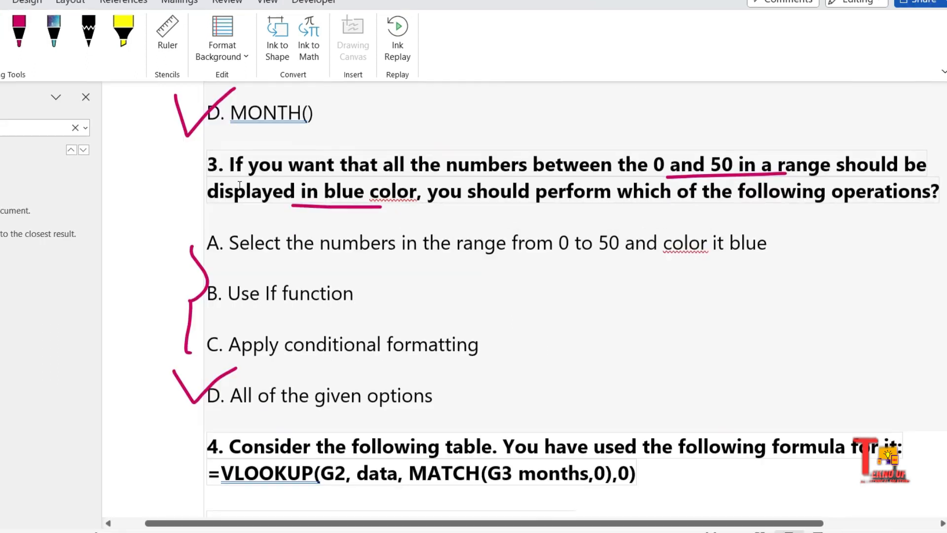
Step: Scroll through question 4 down to the MATCH follow-up question
scroll("down", 3)
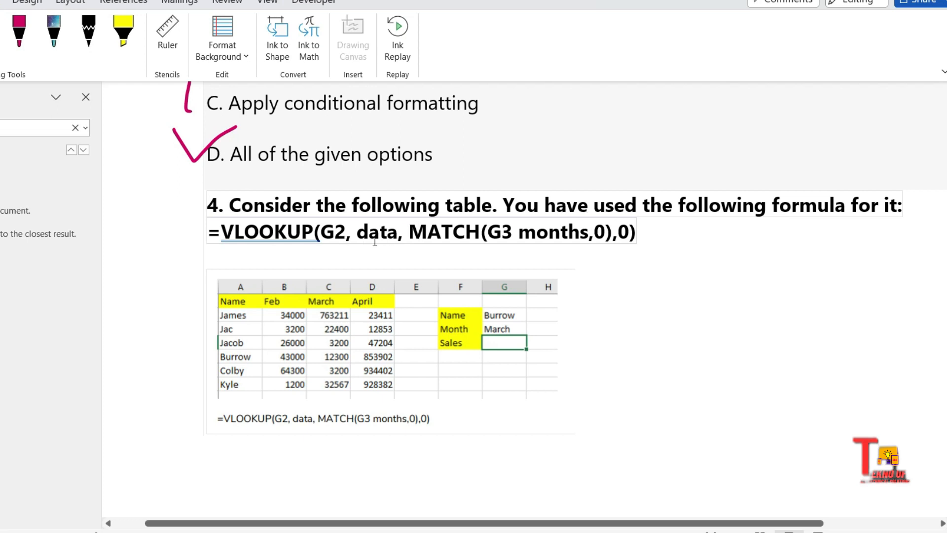
mouse_move(455, 331)
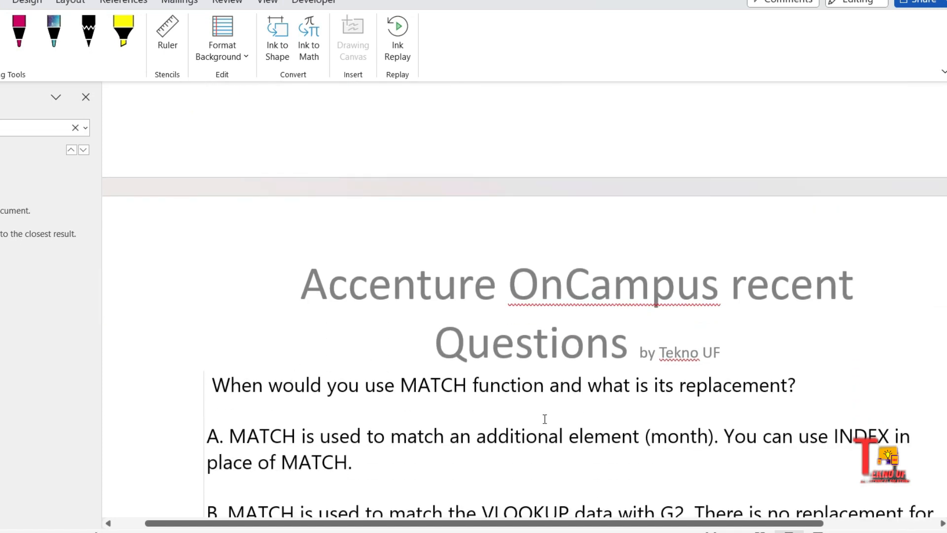
scroll("down", 3)
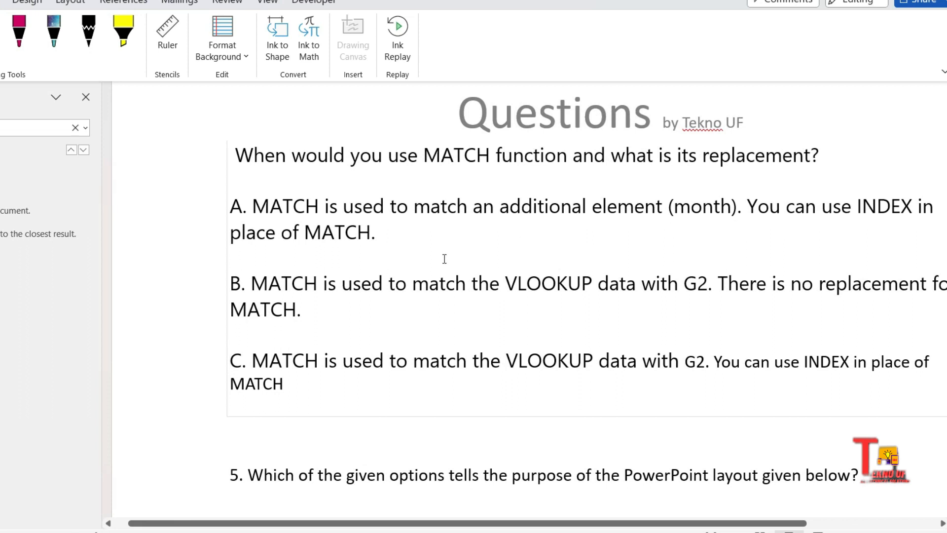
scroll("left", 3)
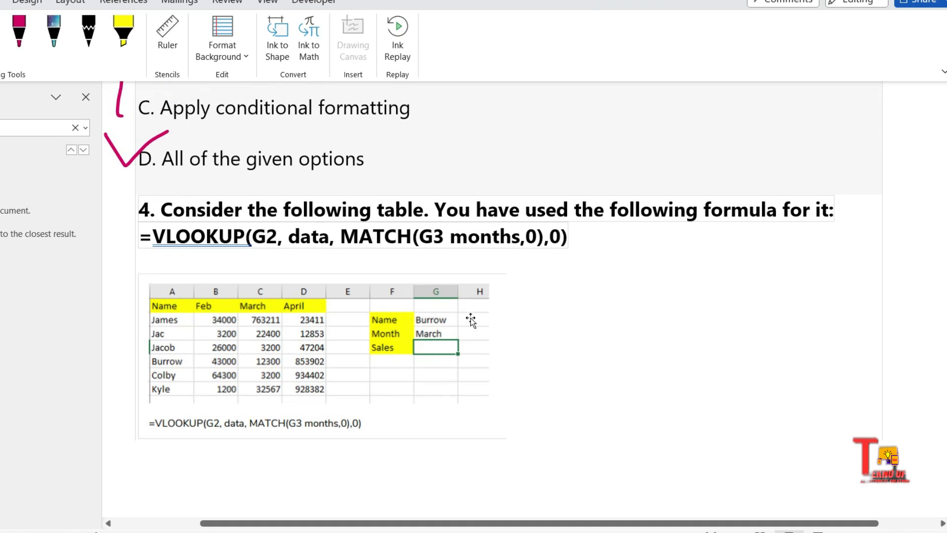
mouse_move(547, 423)
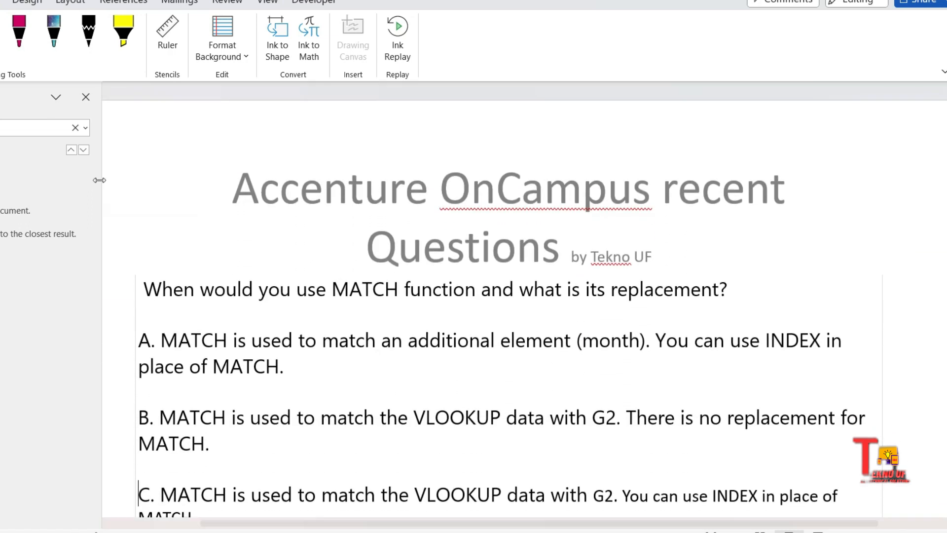
scroll("down", 3)
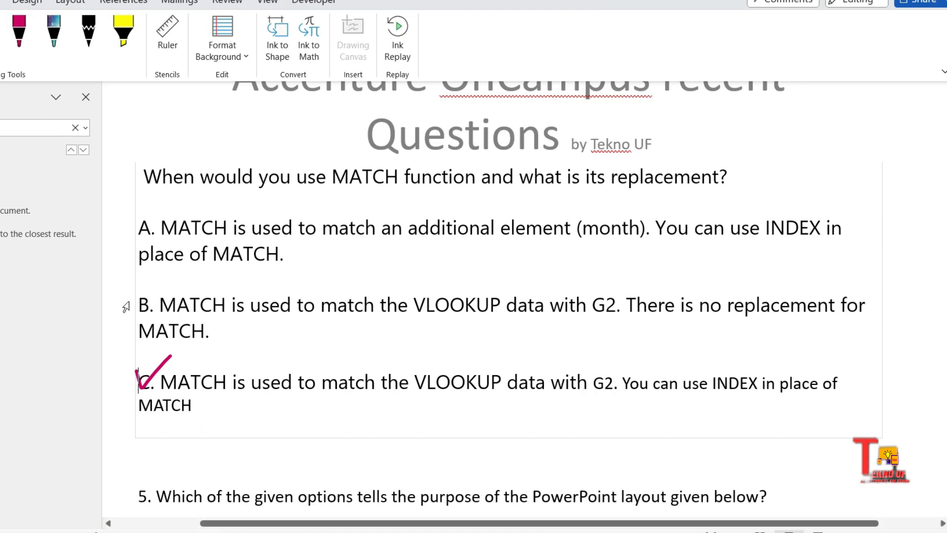
Step: Scroll down to question 5 and its option A. Comparison
scroll("down", 3)
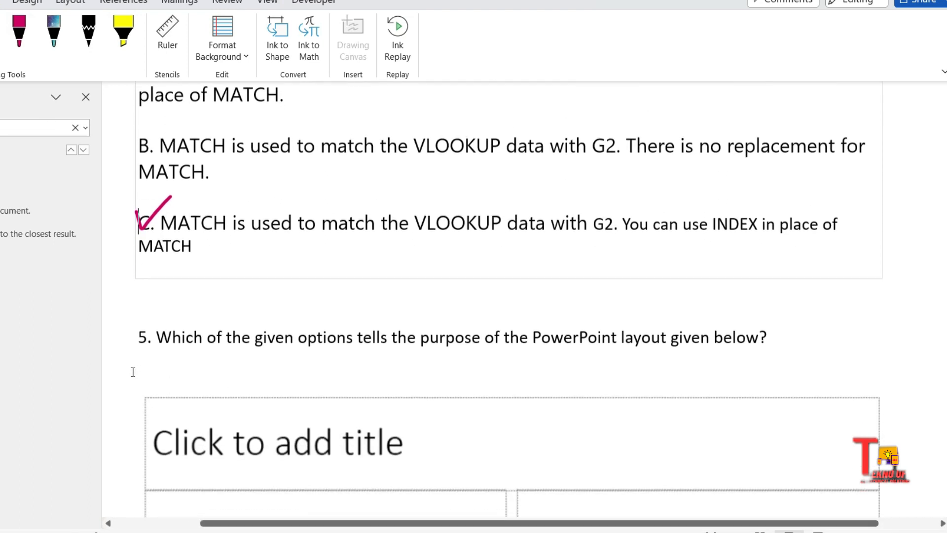
scroll("down", 3)
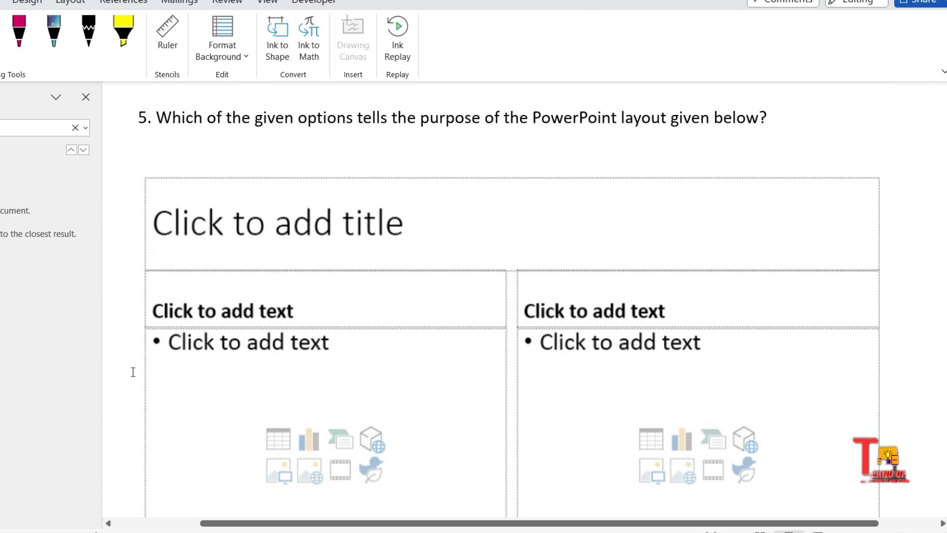
mouse_move(444, 137)
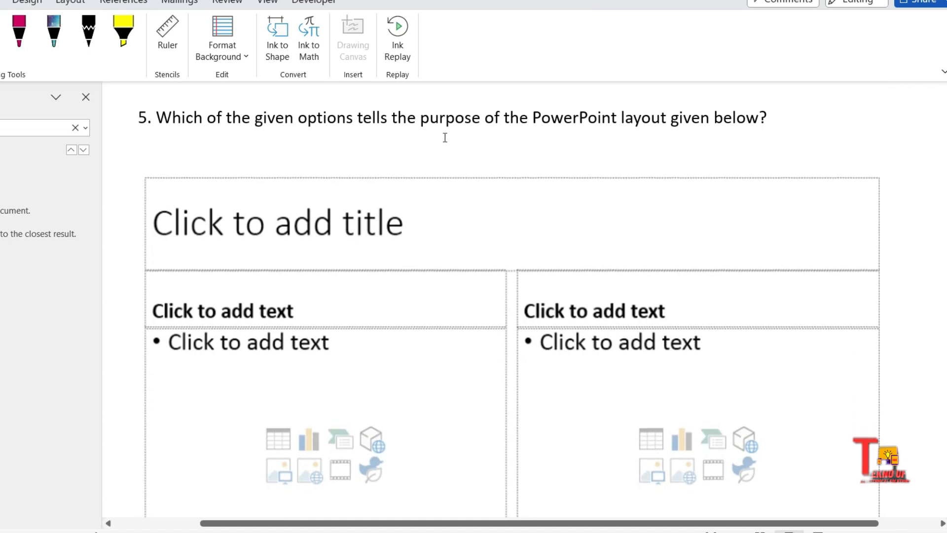
mouse_move(534, 135)
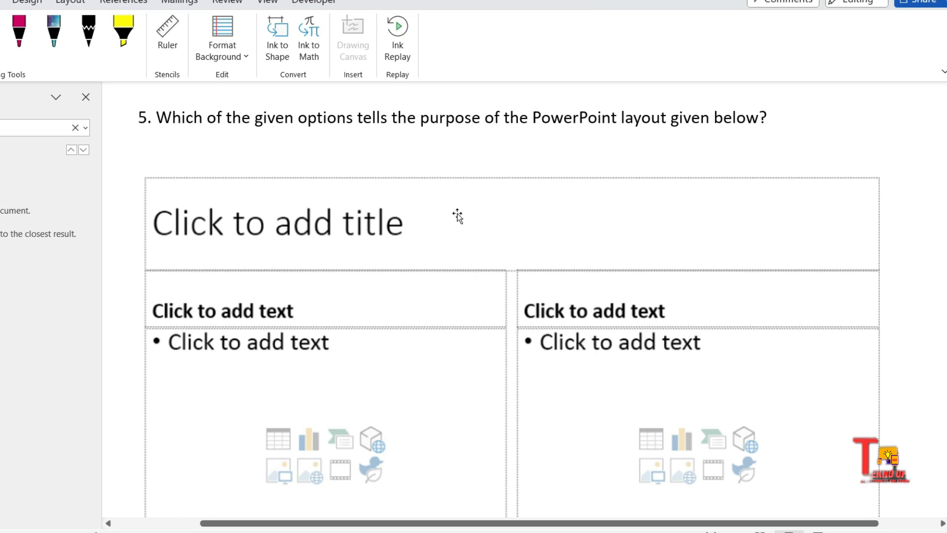
scroll("down", 3)
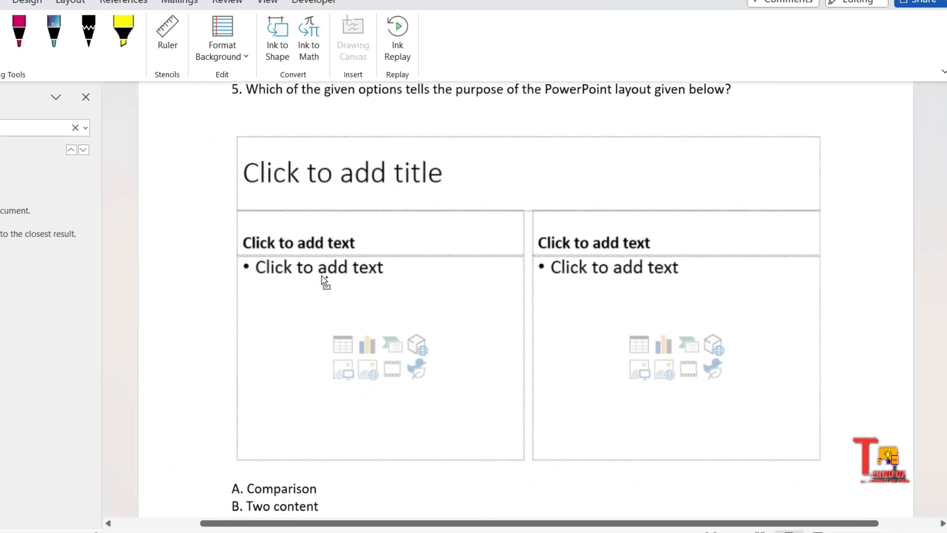
scroll("down", 3)
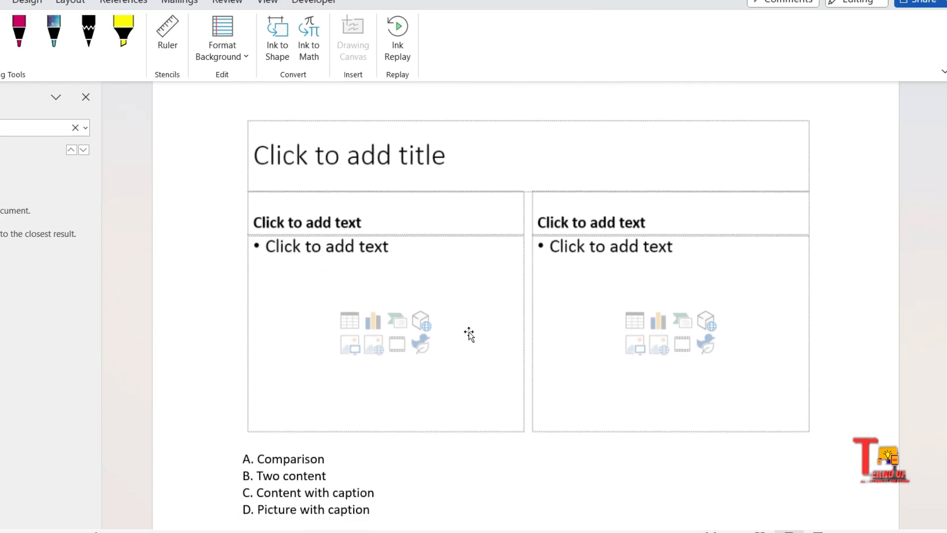
scroll("down", 3)
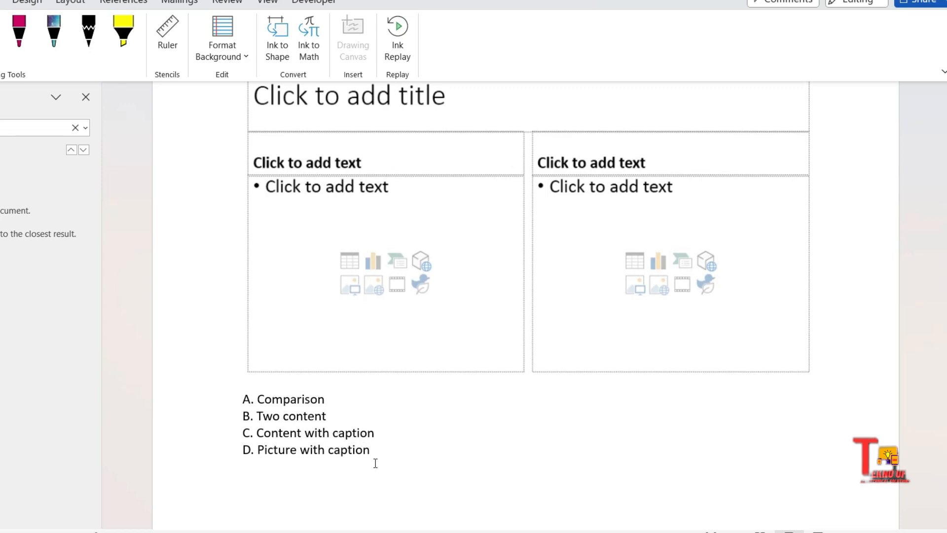
scroll("down", 3)
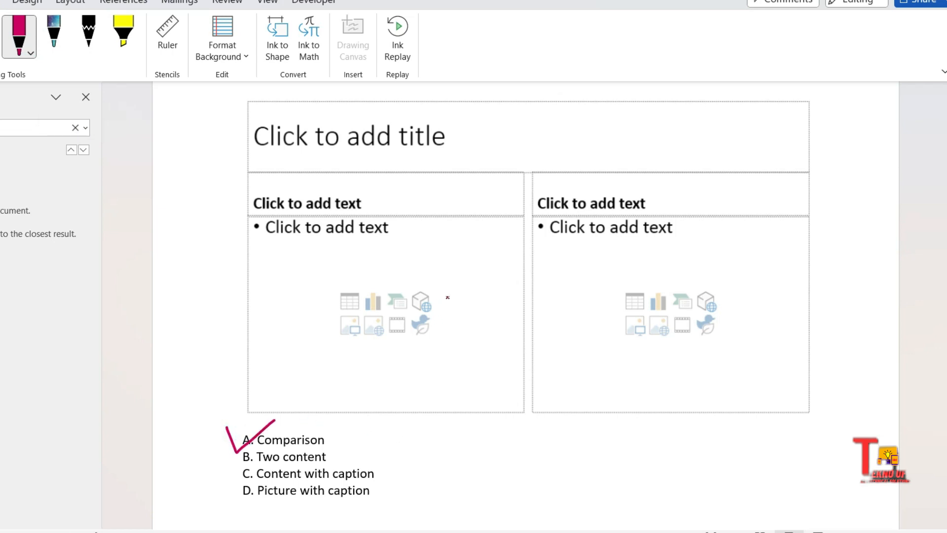
mouse_move(417, 206)
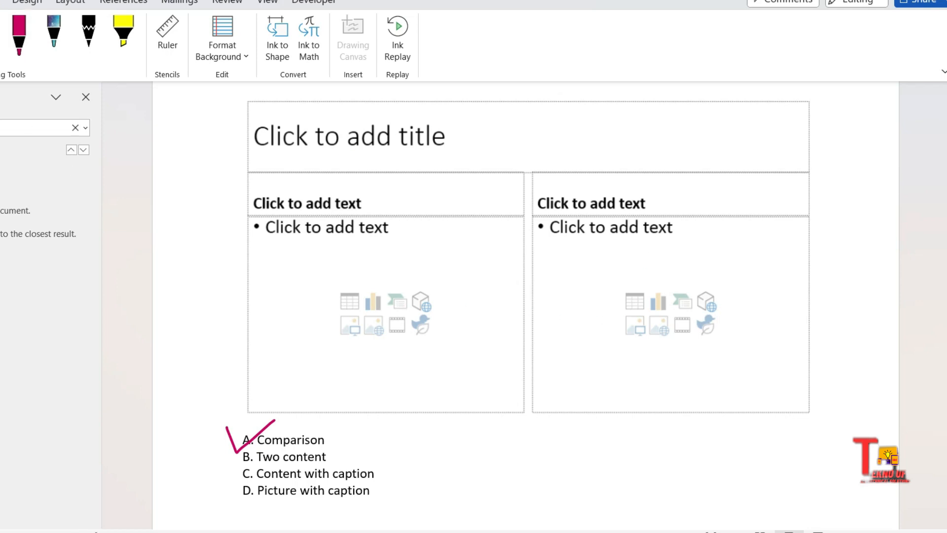
Step: Scroll to question 6 and select the answer 'Backstage View'
scroll("down", 3)
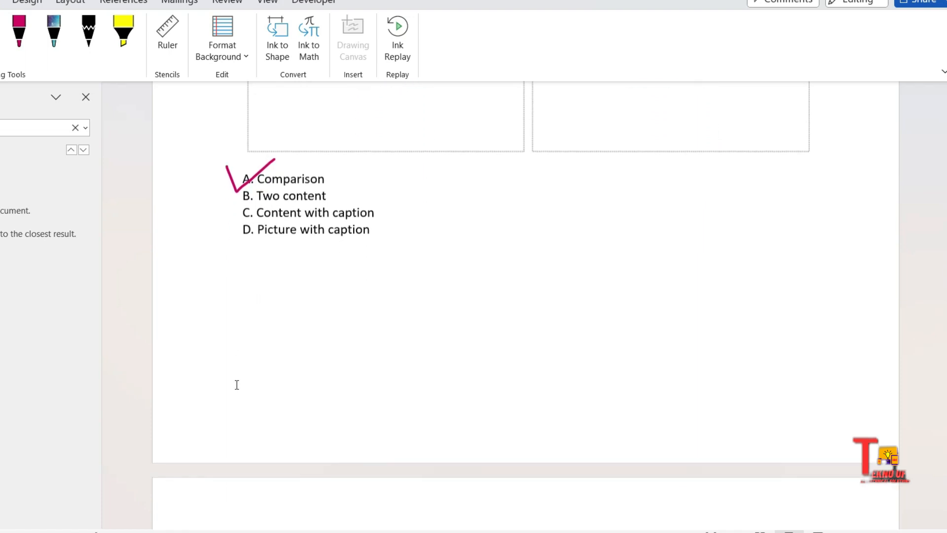
scroll("down", 3)
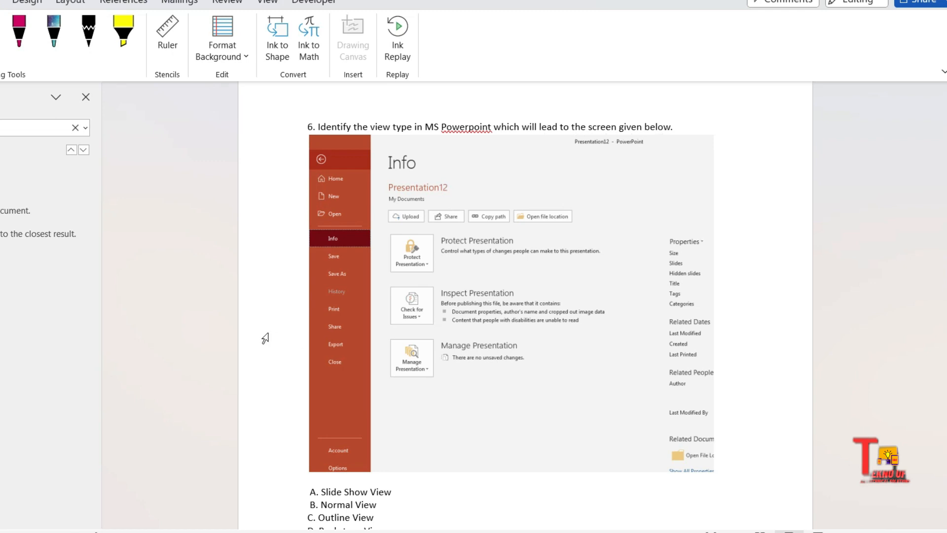
scroll("down", 3)
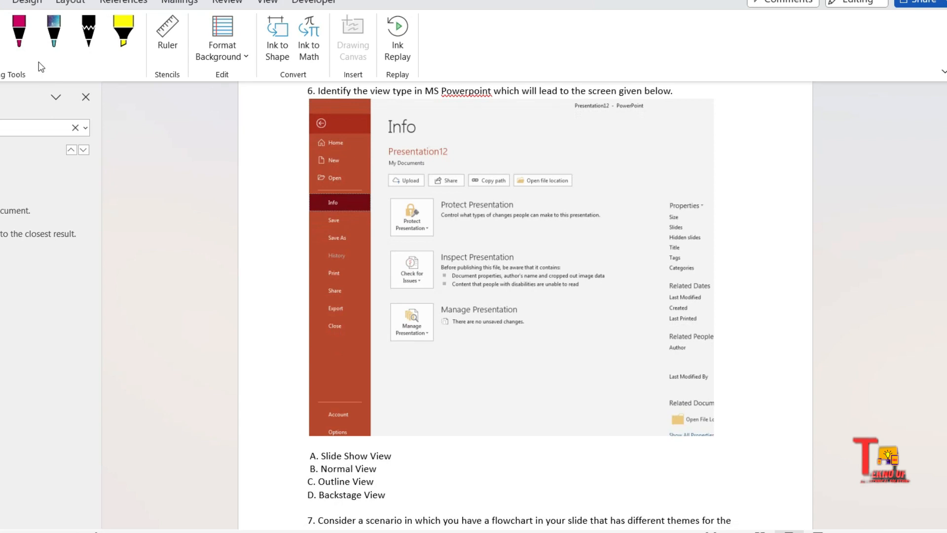
mouse_move(285, 320)
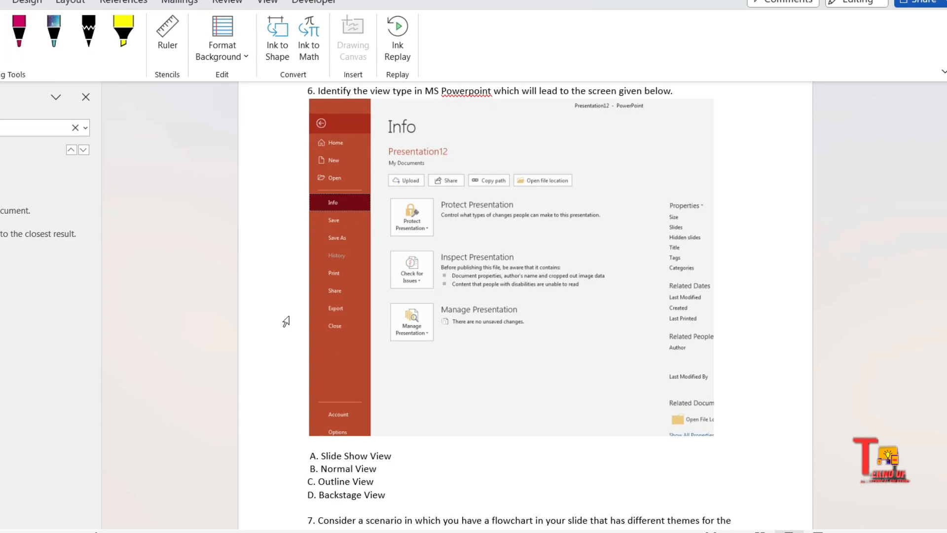
scroll("down", 3)
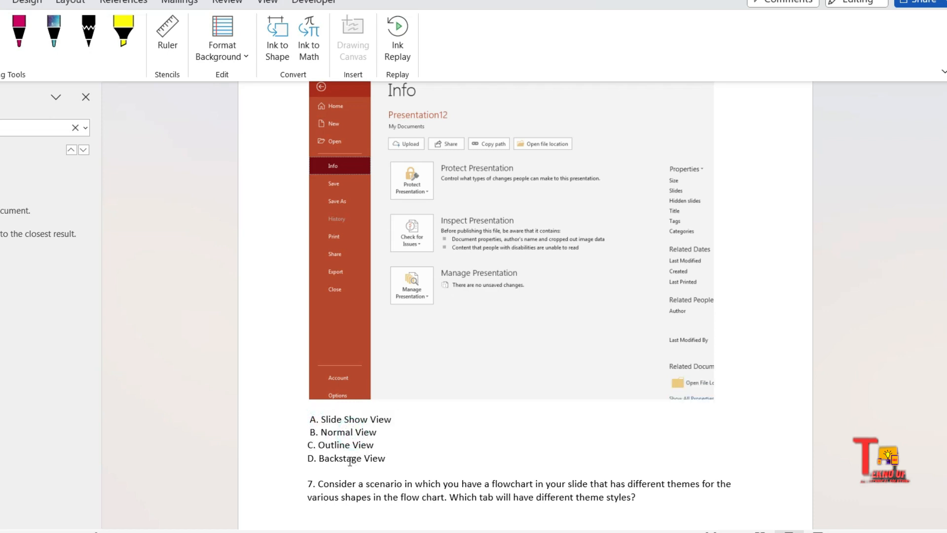
double_click(350, 458)
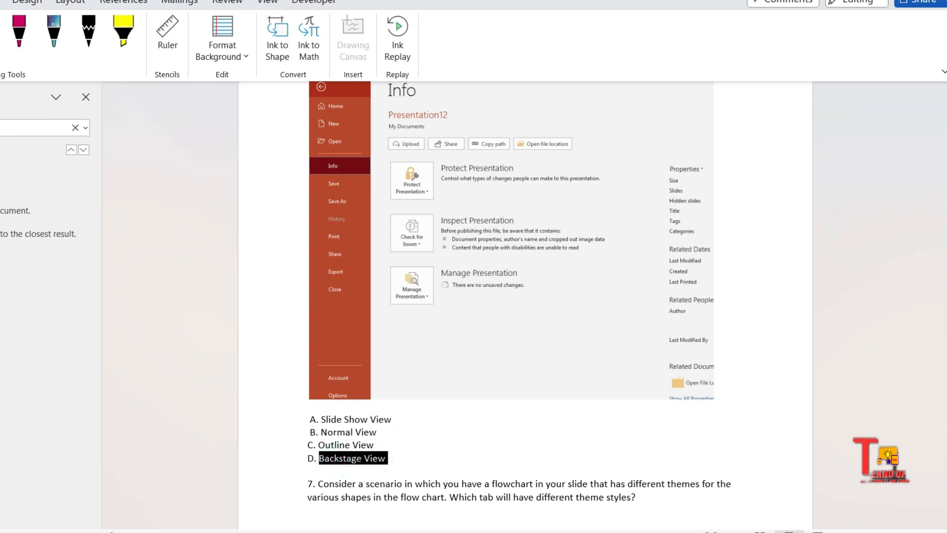
scroll("down", 3)
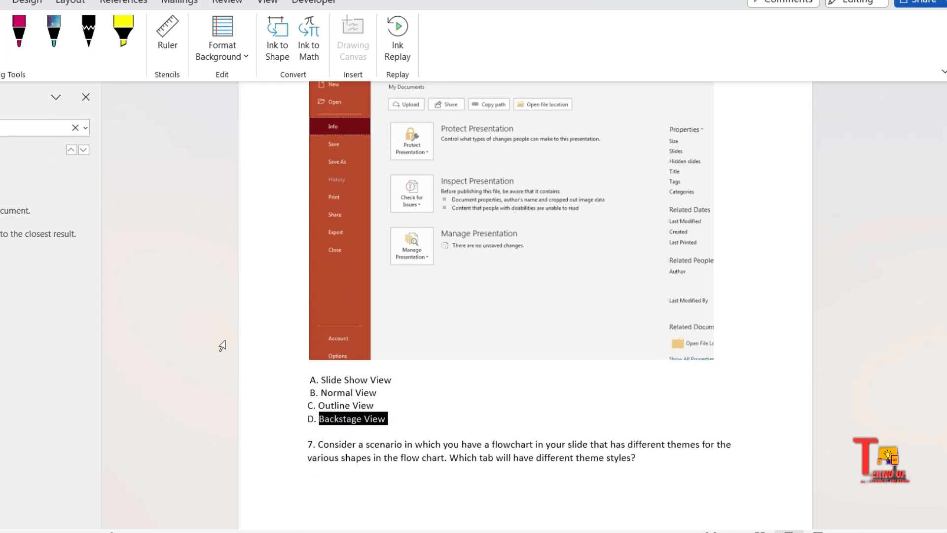
scroll("down", 3)
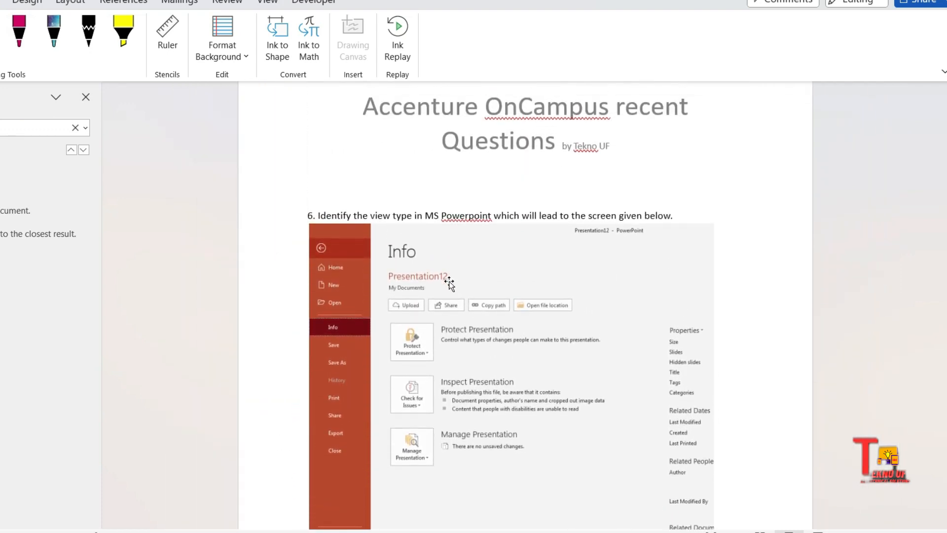
scroll("down", 3)
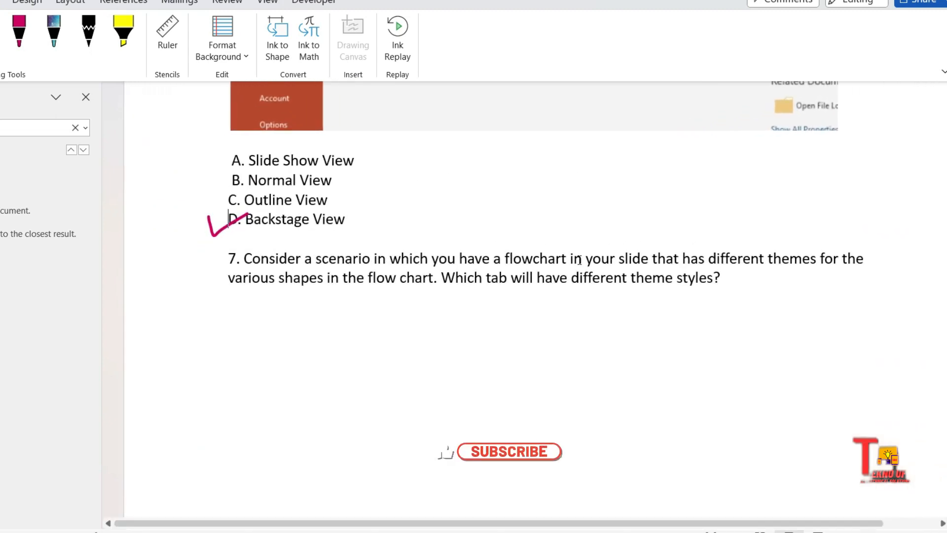
Step: Scroll through questions 7 and 8 to options 'Design Tab' and 'Shift + tab'
left_click(509, 451)
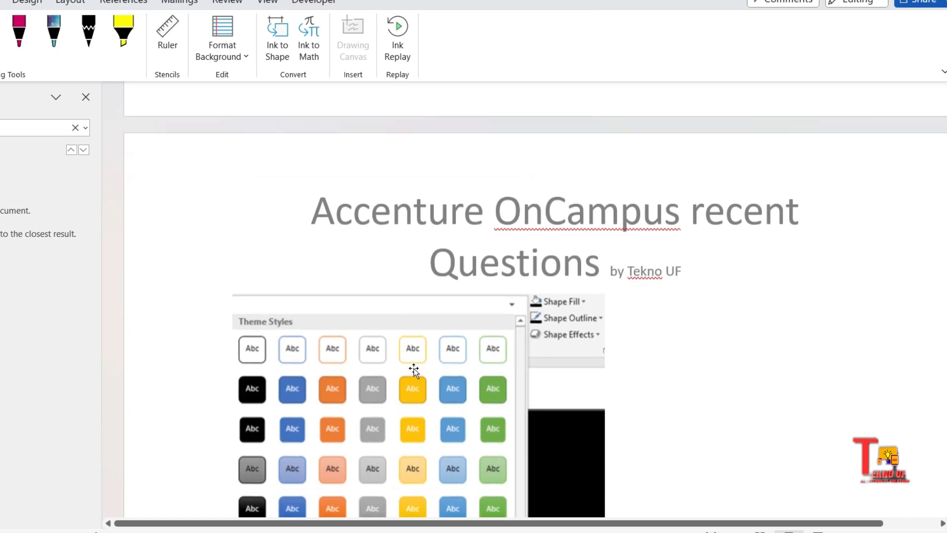
scroll("down", 3)
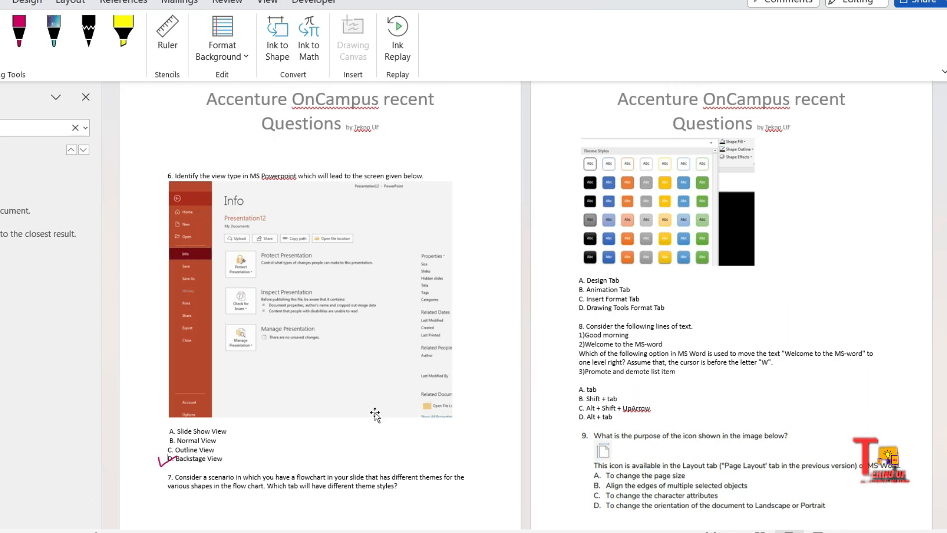
scroll("down", 3)
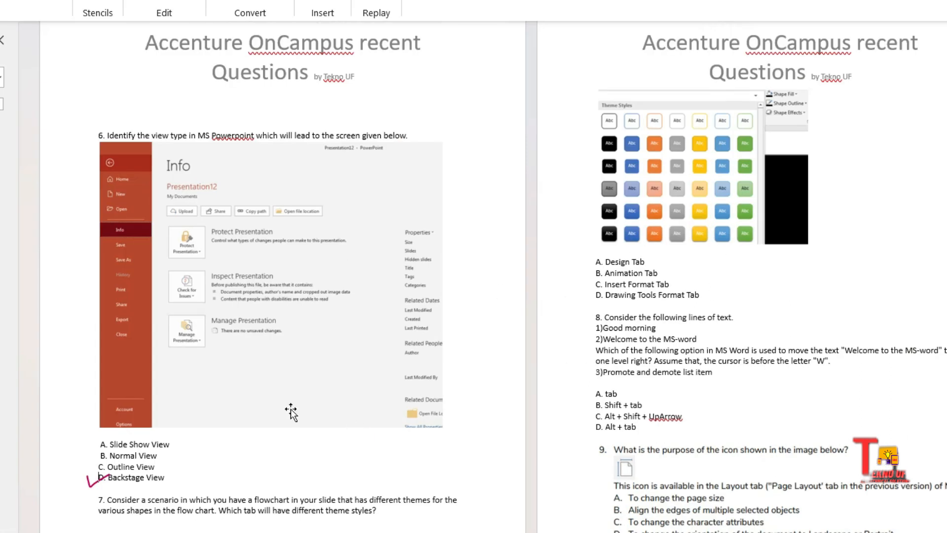
mouse_move(441, 483)
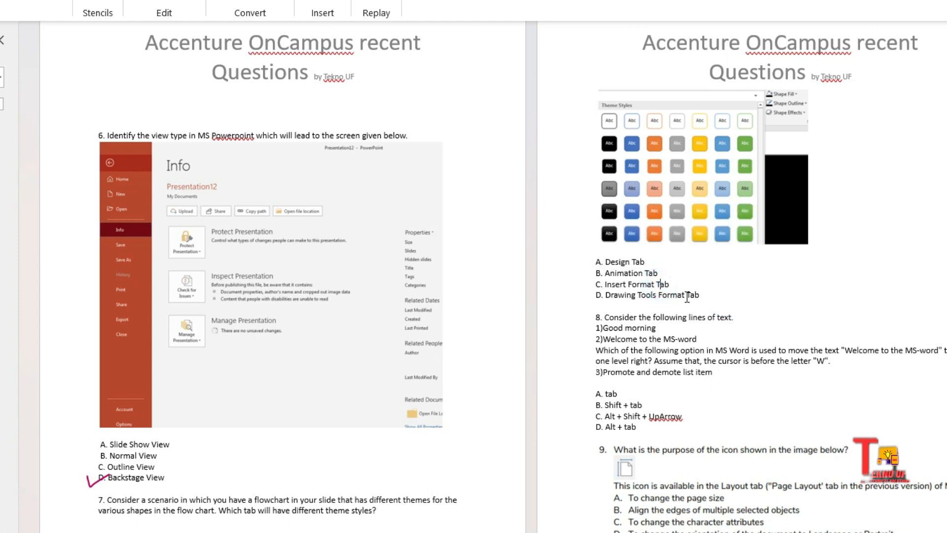
mouse_move(374, 294)
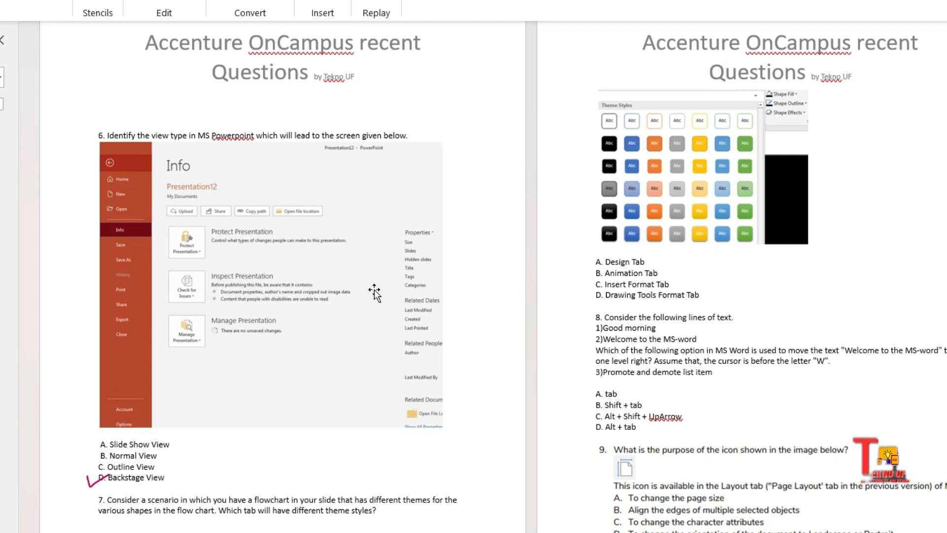
mouse_move(539, 280)
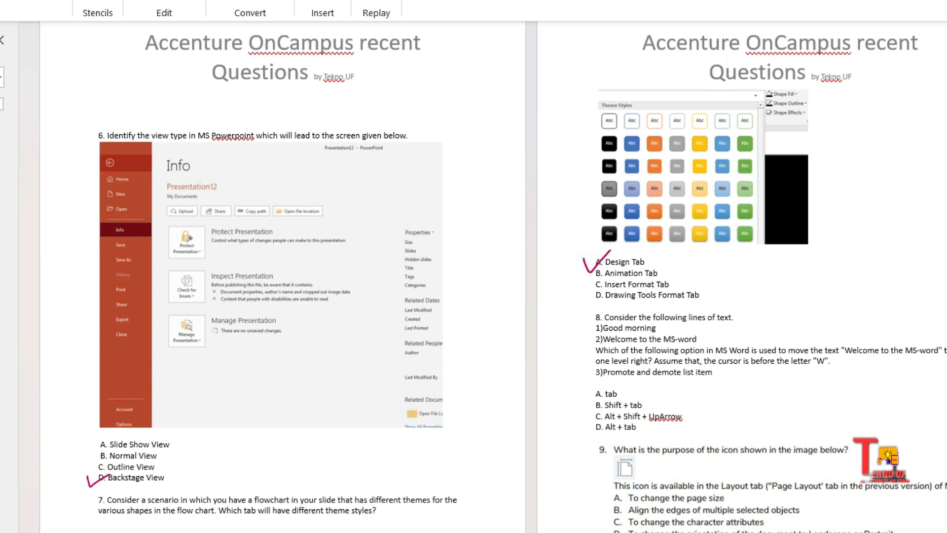
mouse_move(409, 293)
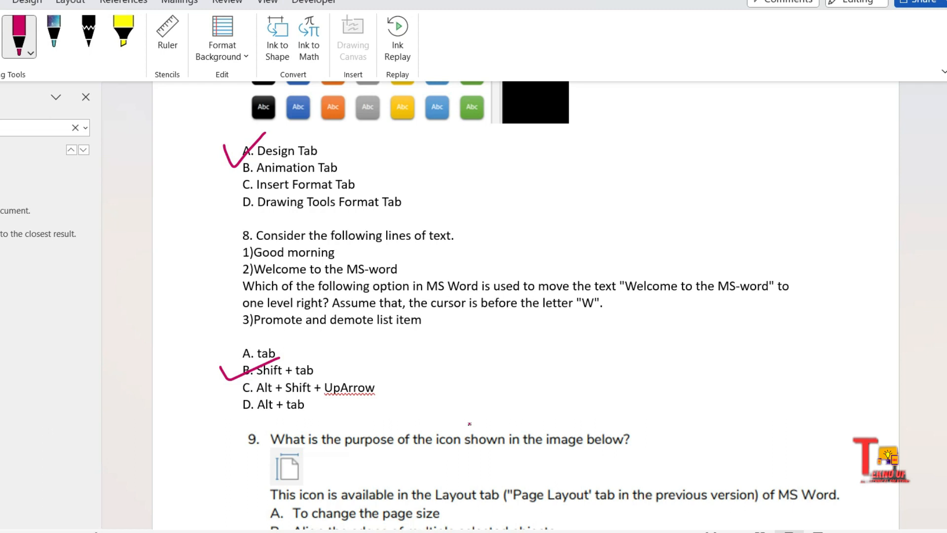
mouse_move(469, 423)
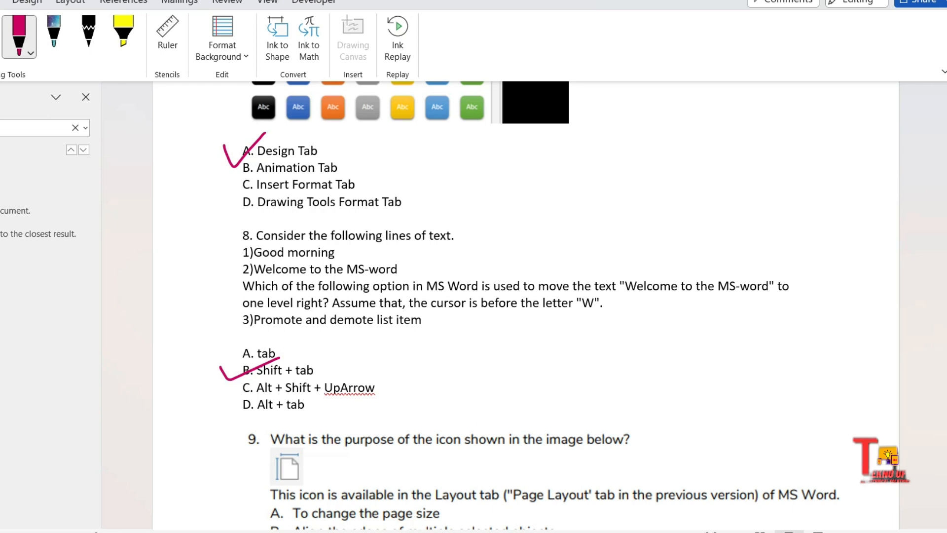
scroll("down", 3)
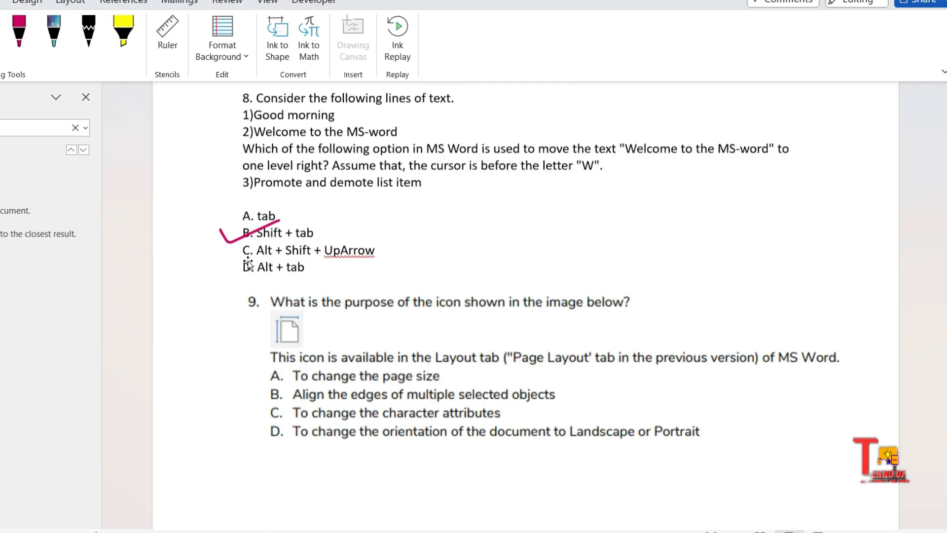
Step: Pick the pink pen on the Draw tab and tick option A of question 9
scroll("down", 3)
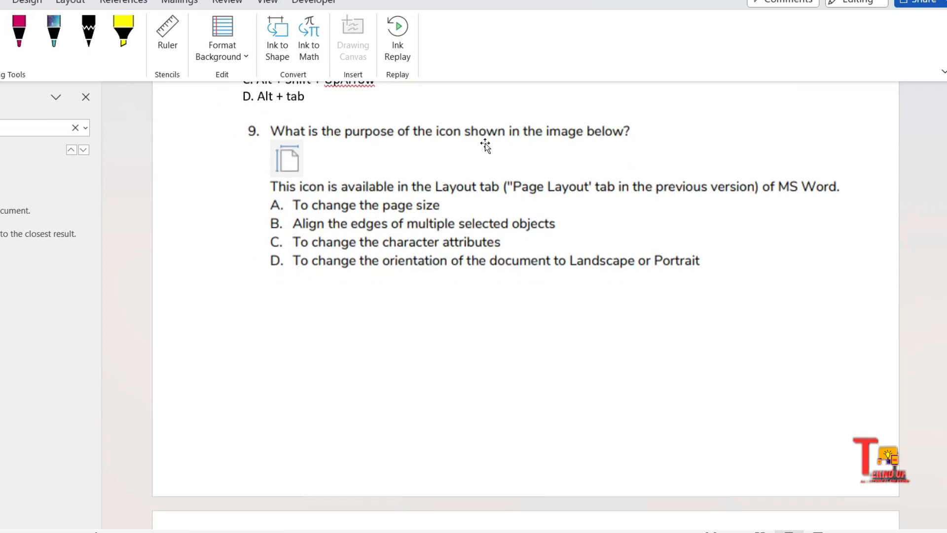
mouse_move(240, 161)
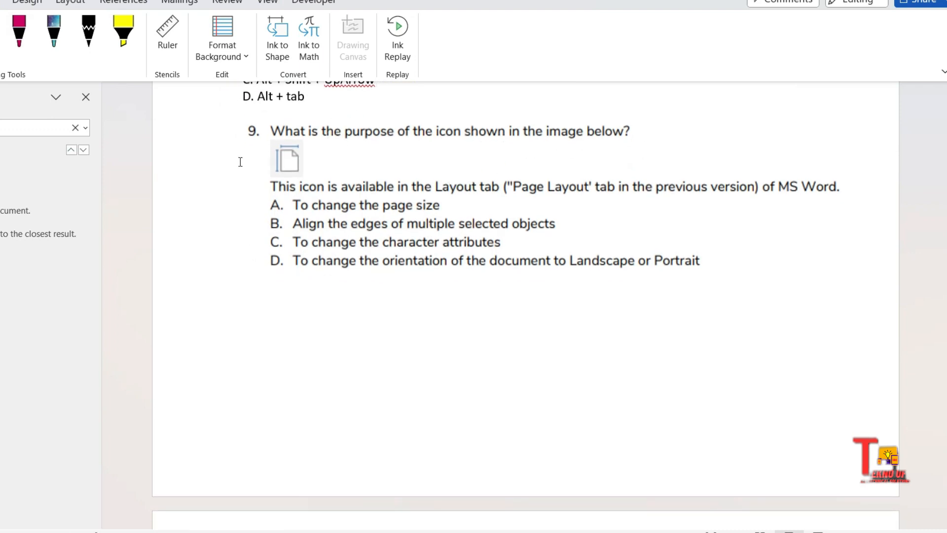
mouse_move(304, 155)
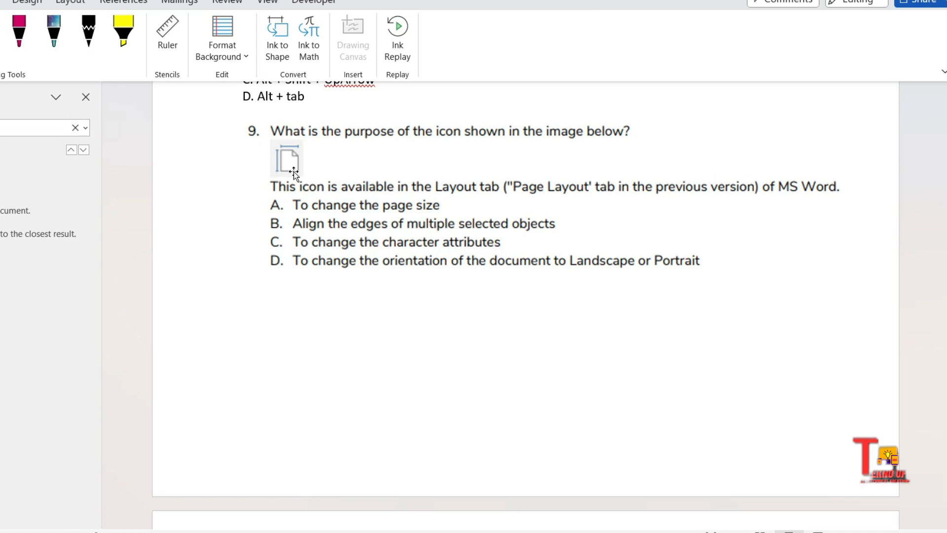
left_click(195, 13)
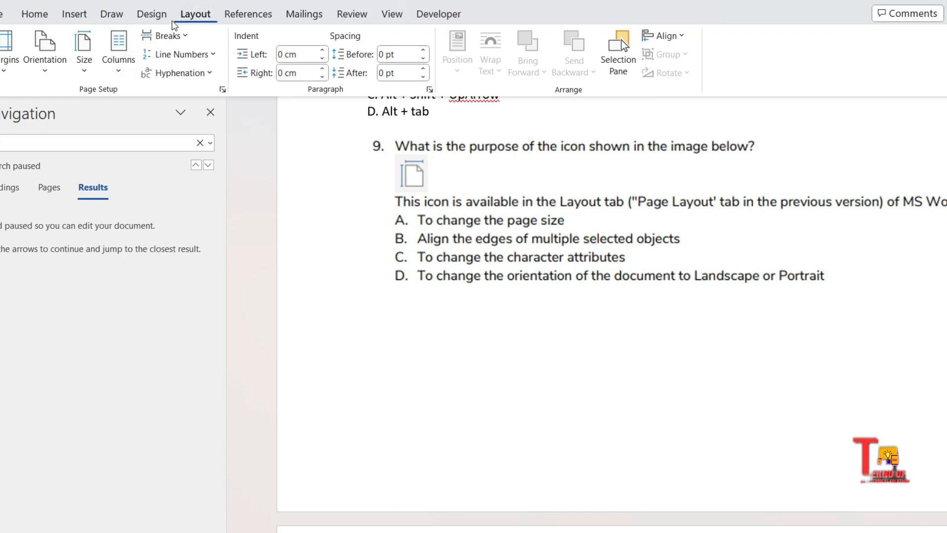
mouse_move(78, 68)
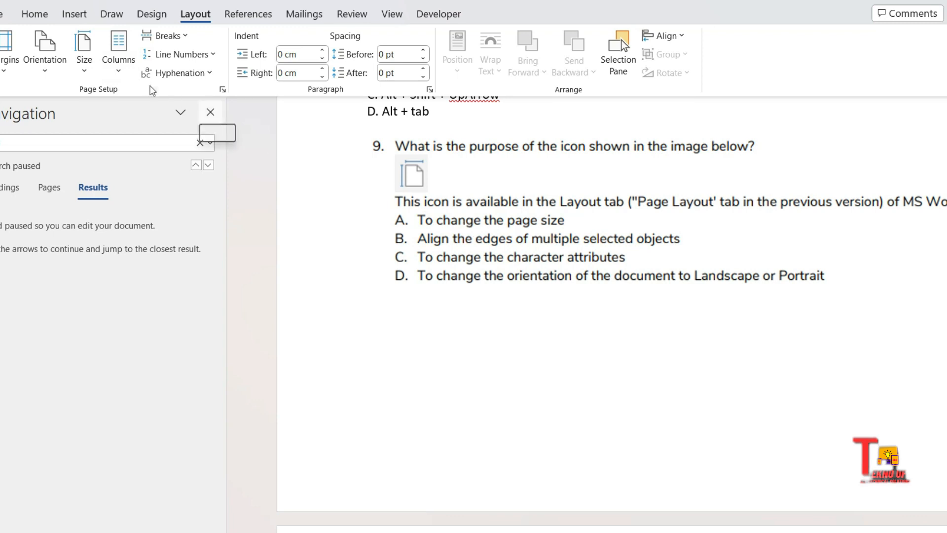
left_click(111, 14)
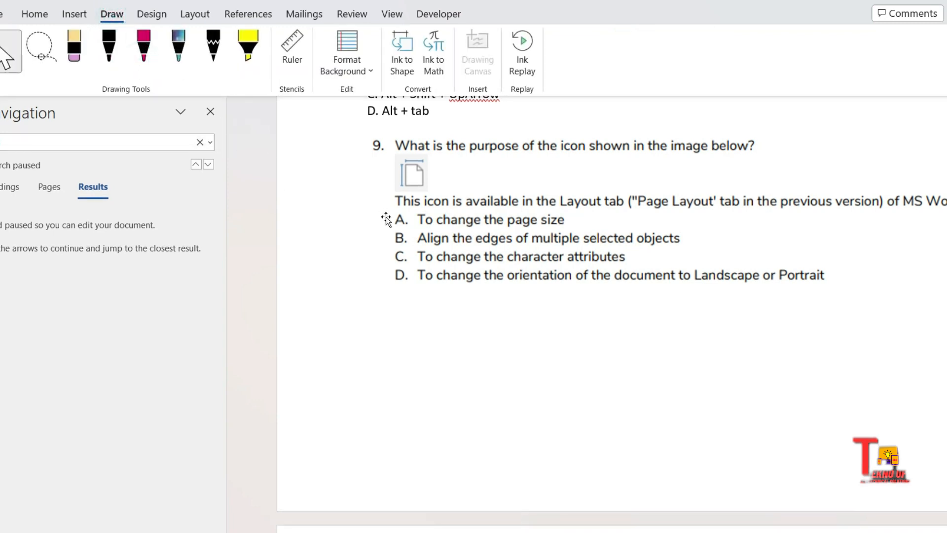
left_click(143, 50)
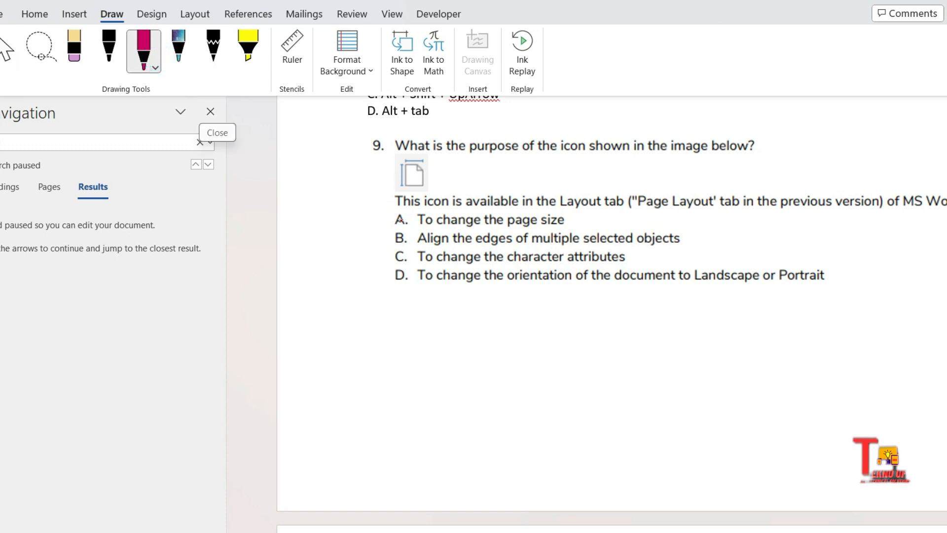
left_click_drag(392, 227, 417, 208)
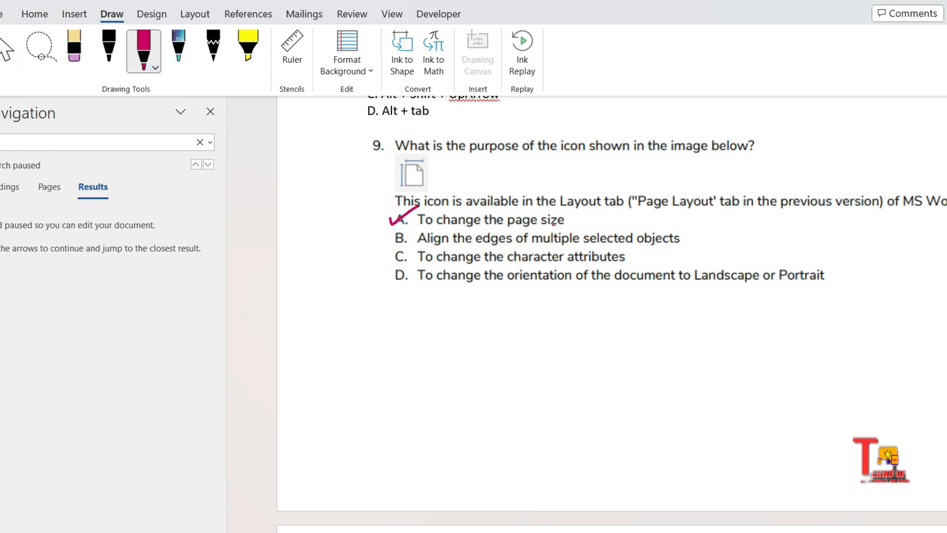
mouse_move(275, 83)
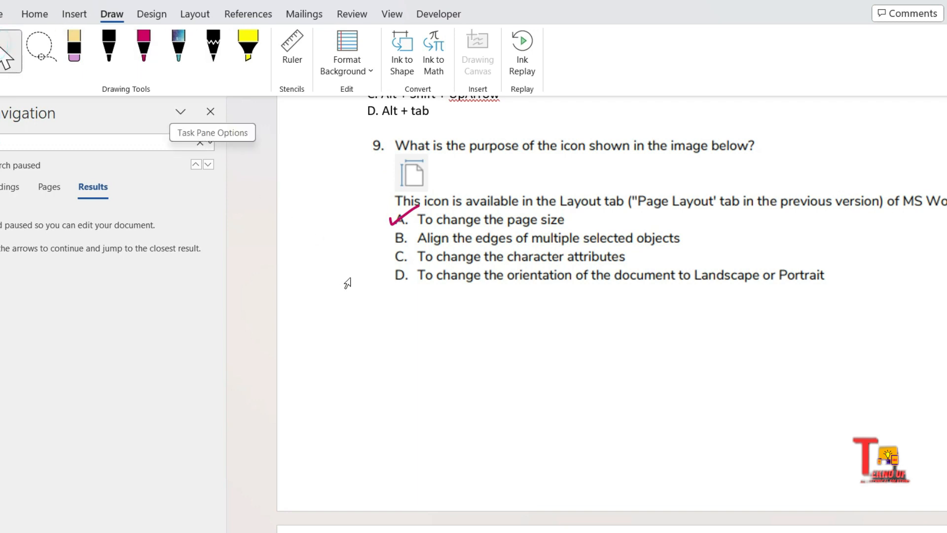
scroll("down", 3)
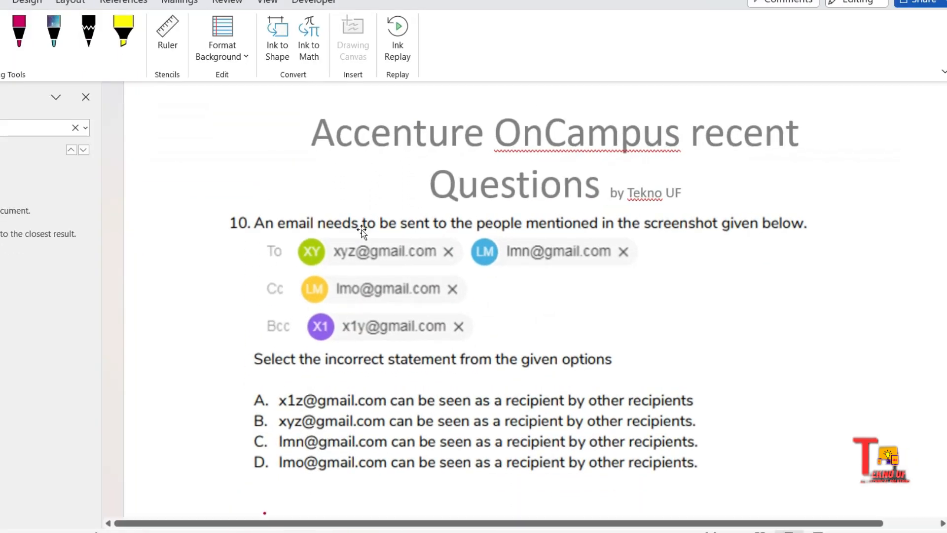
mouse_move(700, 228)
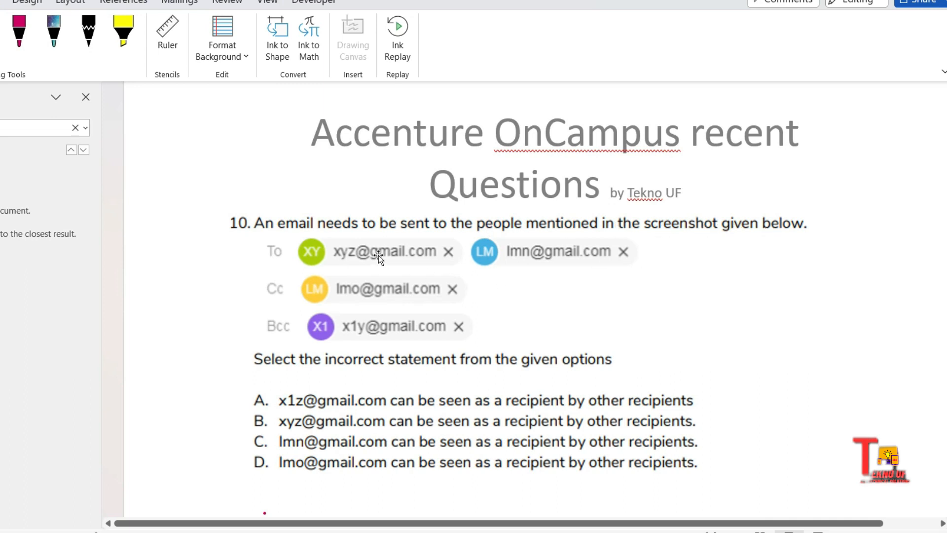
mouse_move(430, 326)
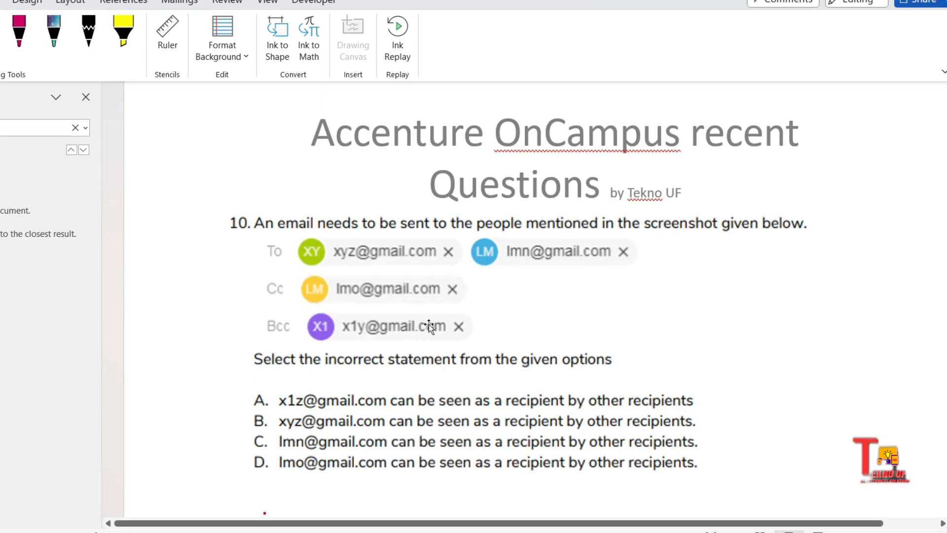
mouse_move(487, 264)
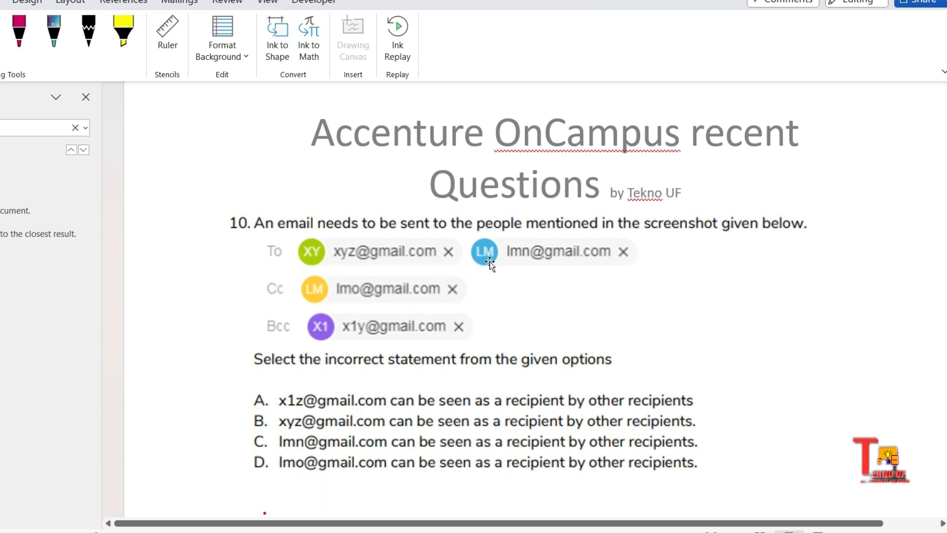
mouse_move(361, 293)
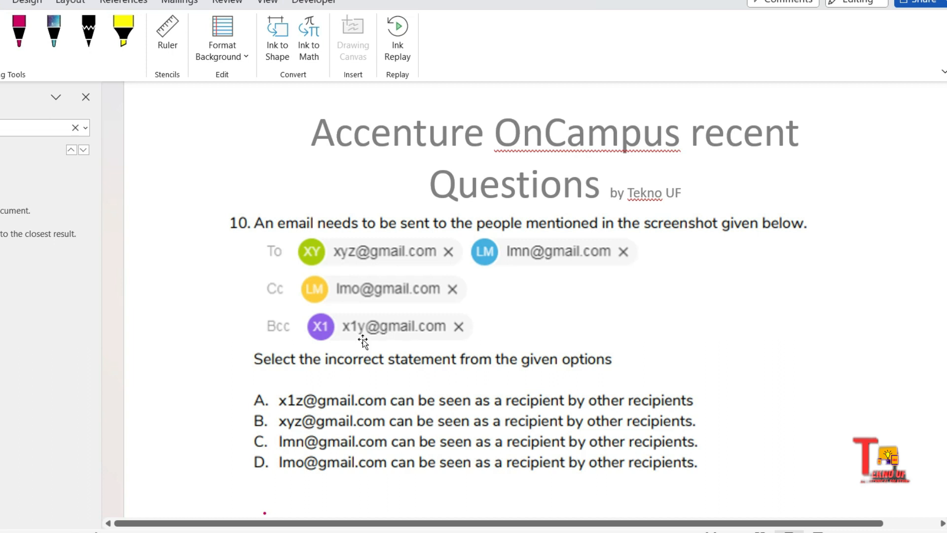
Step: Scroll down to read question 10 on To, Cc and Bcc recipients
scroll("down", 3)
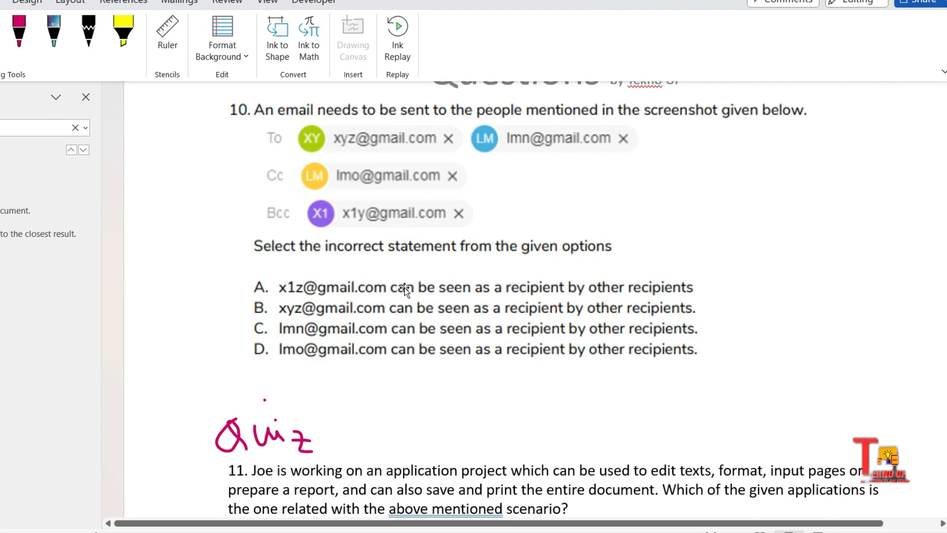
mouse_move(597, 256)
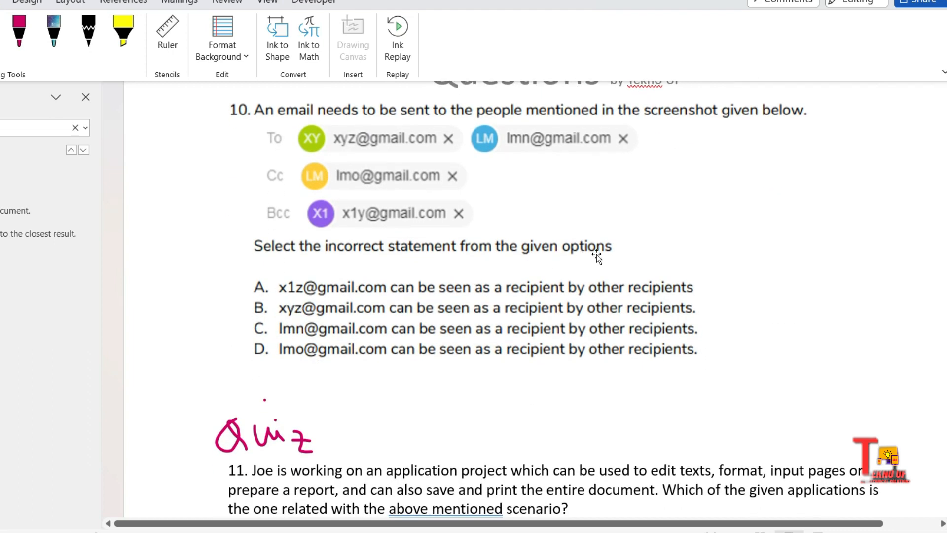
mouse_move(366, 296)
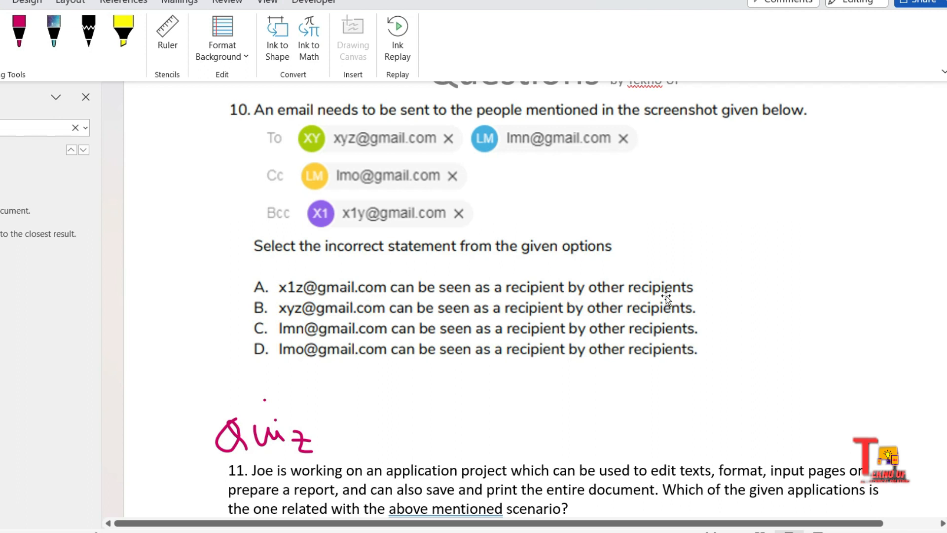
mouse_move(397, 169)
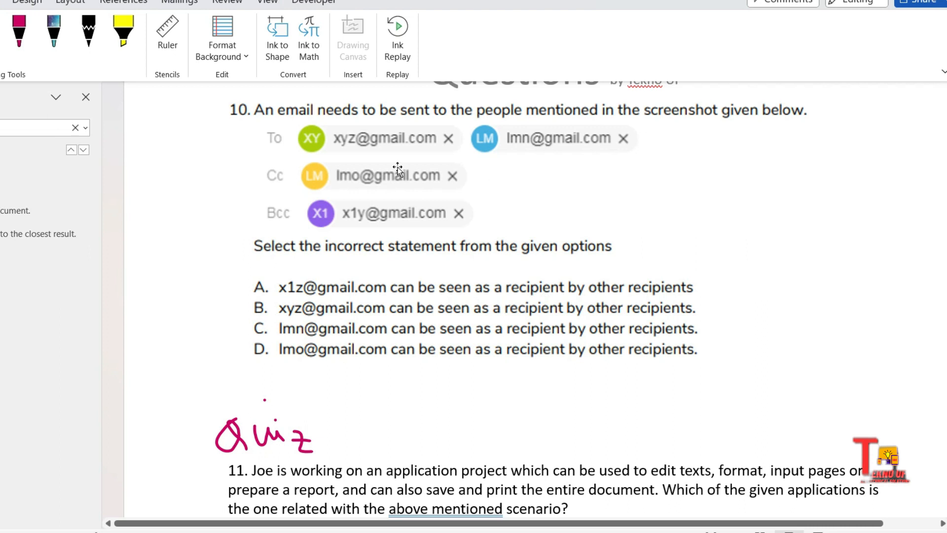
mouse_move(296, 288)
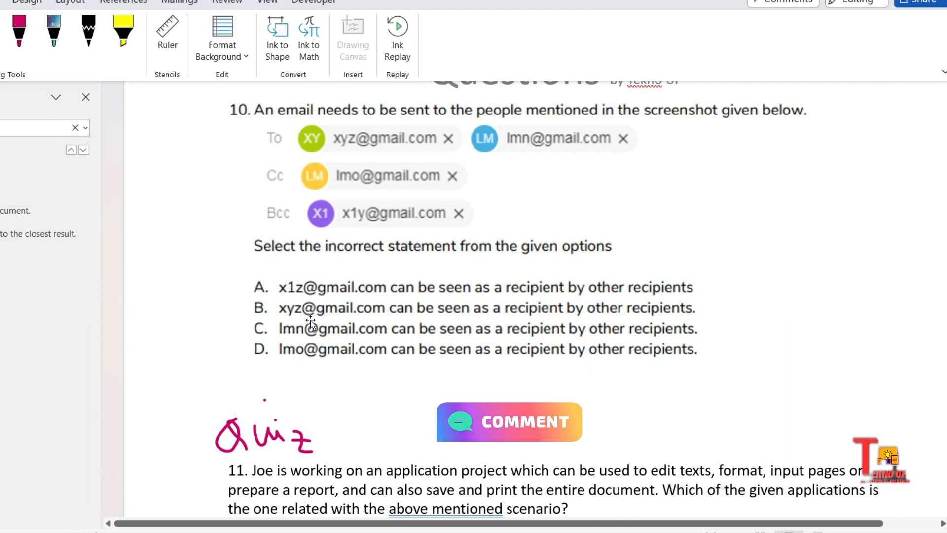
mouse_move(598, 314)
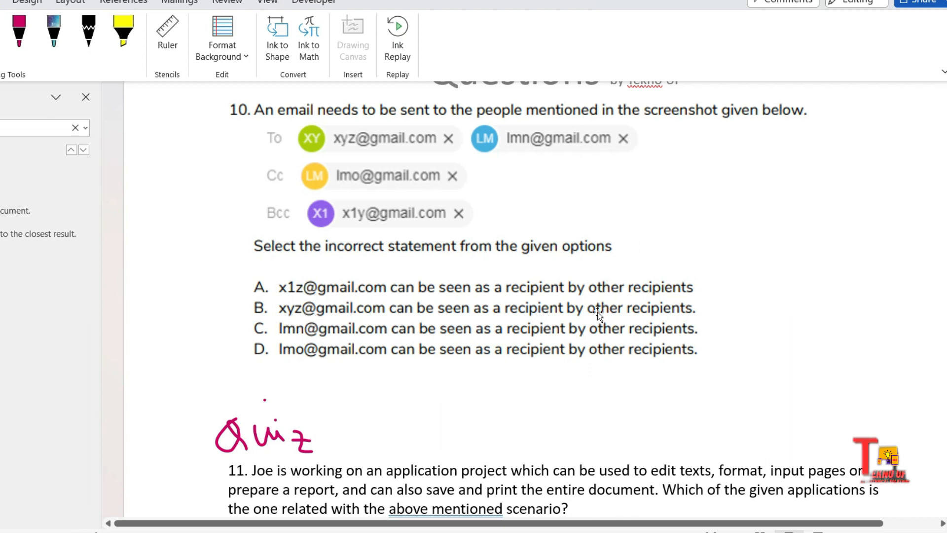
mouse_move(317, 337)
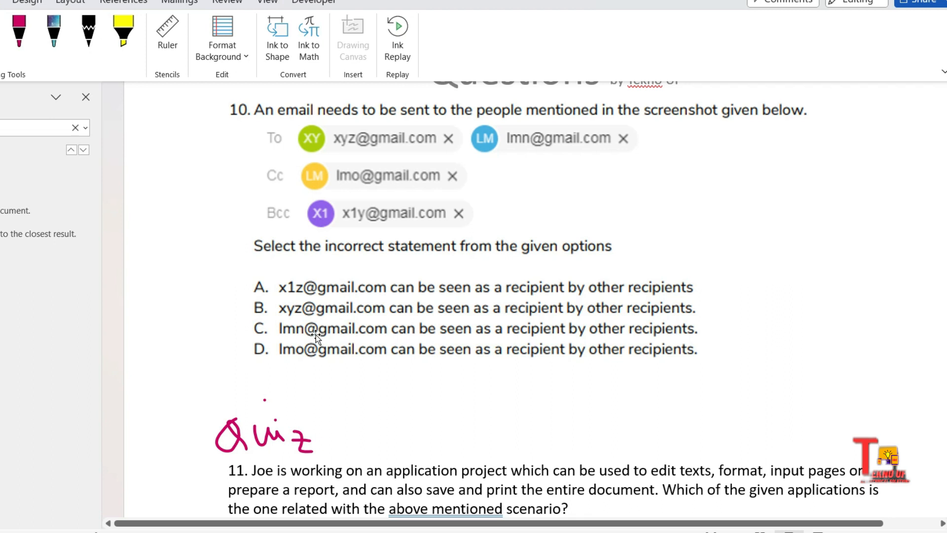
mouse_move(488, 337)
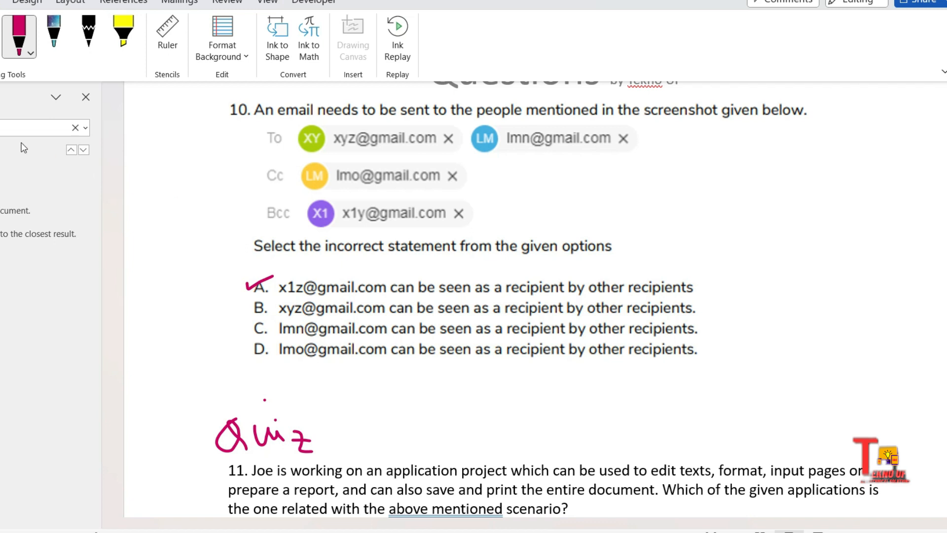
Step: Scroll down to question 11 beneath the handwritten Quiz note
scroll("down", 3)
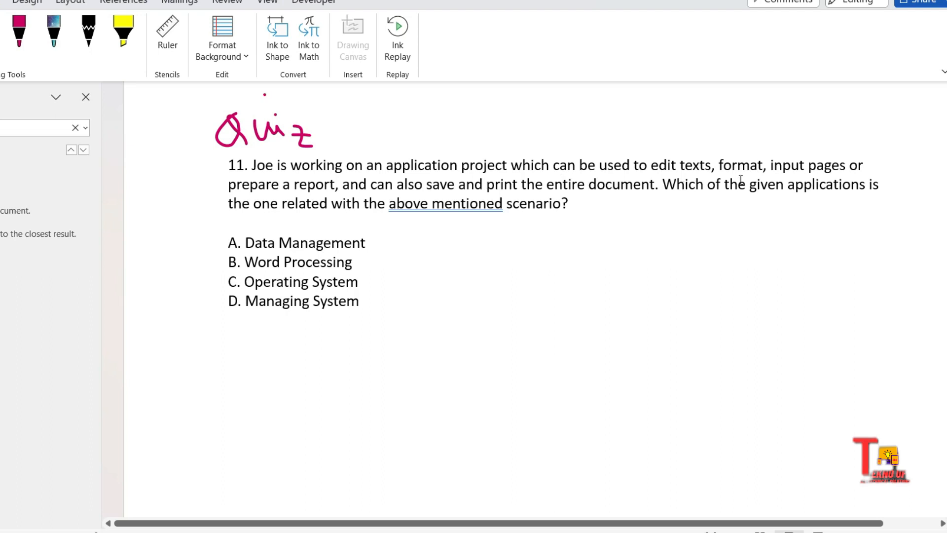
mouse_move(329, 216)
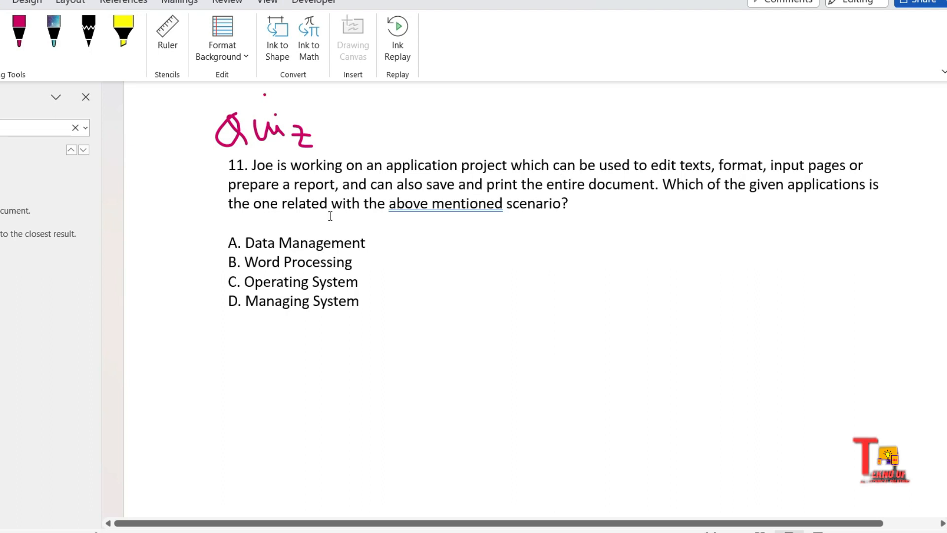
mouse_move(546, 194)
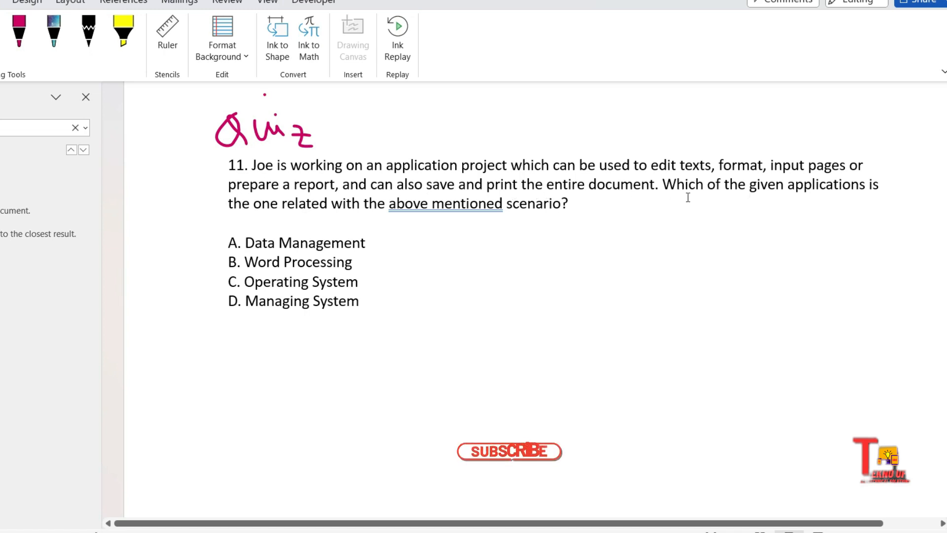
left_click(509, 452)
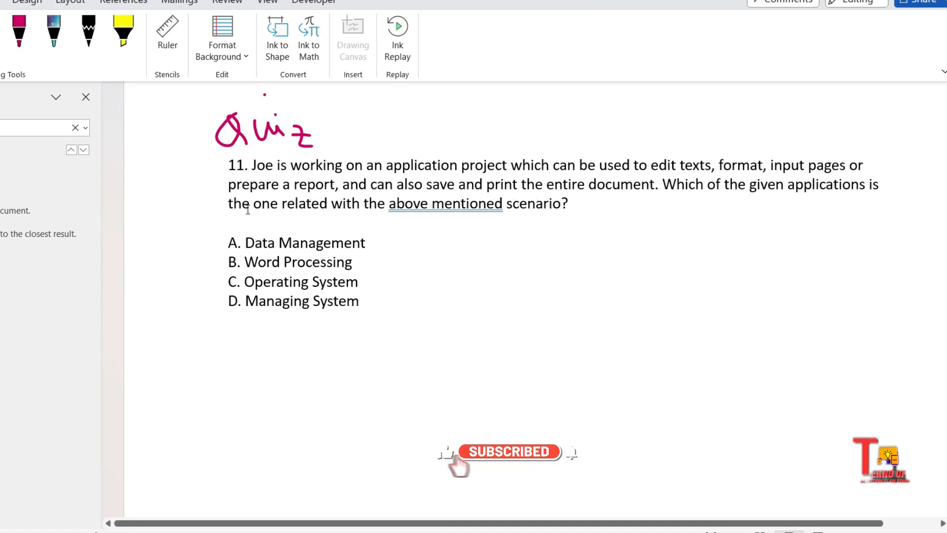